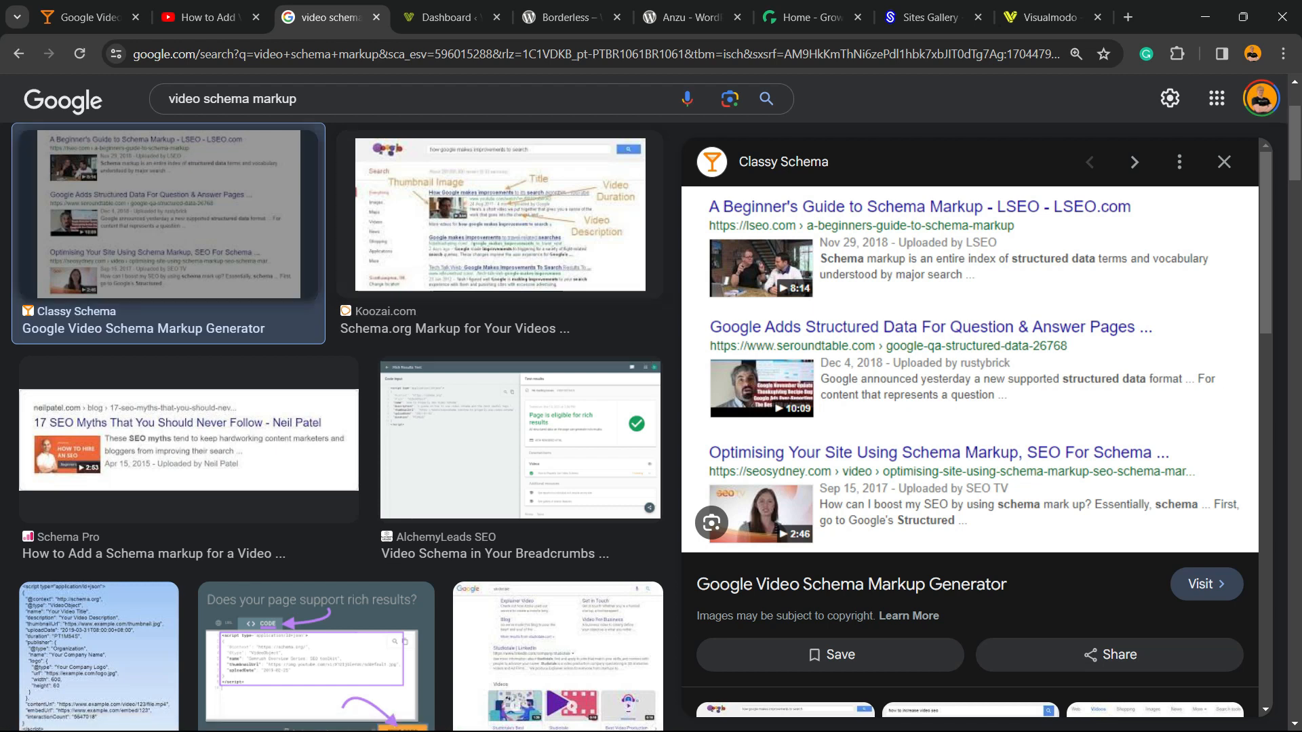
- Visit the Classy Schema video helper from the results, glancing at the YouTube tutorial tab on the way
click(1205, 583)
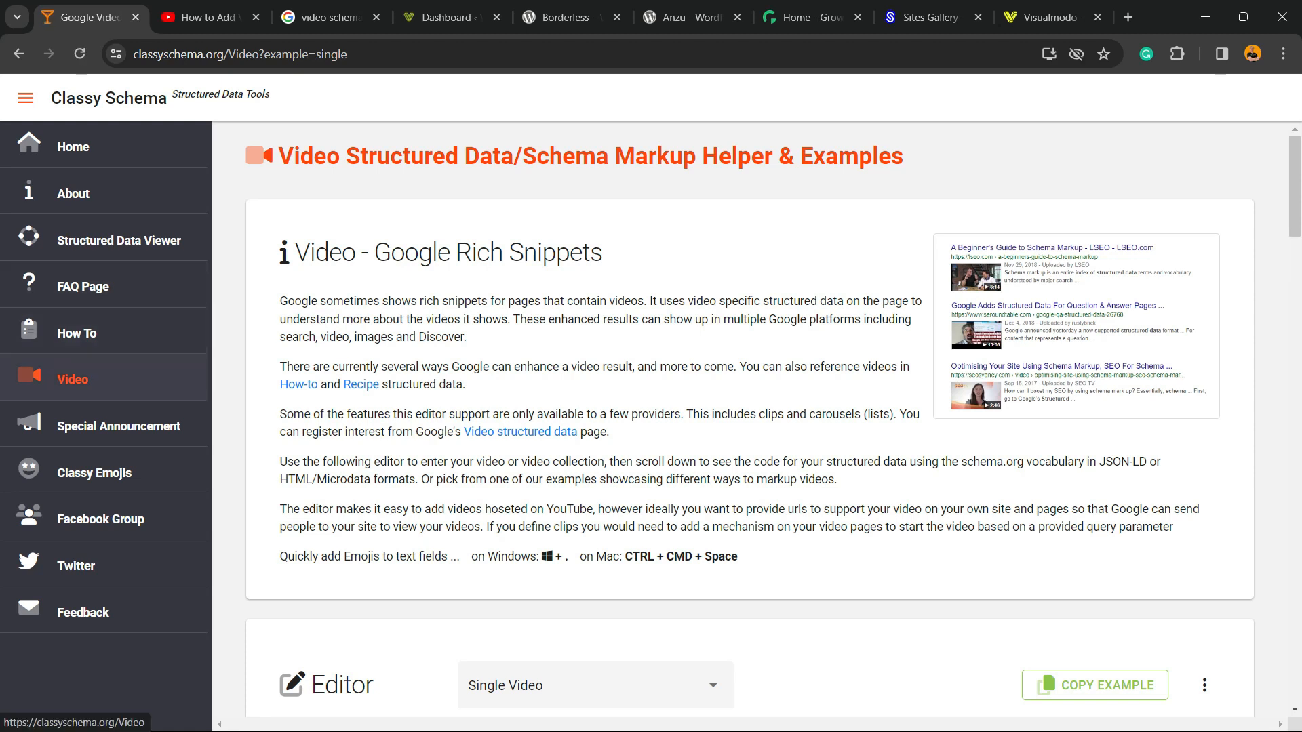
click(210, 17)
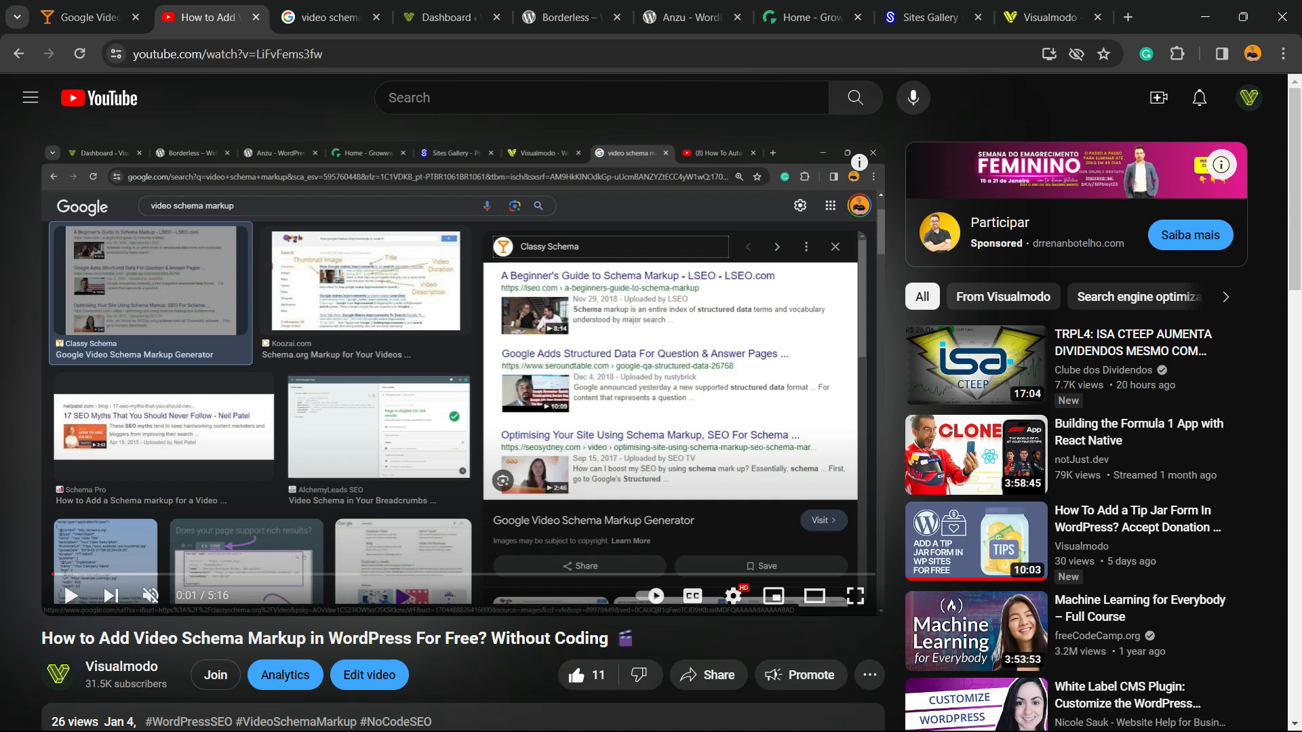
click(223, 55)
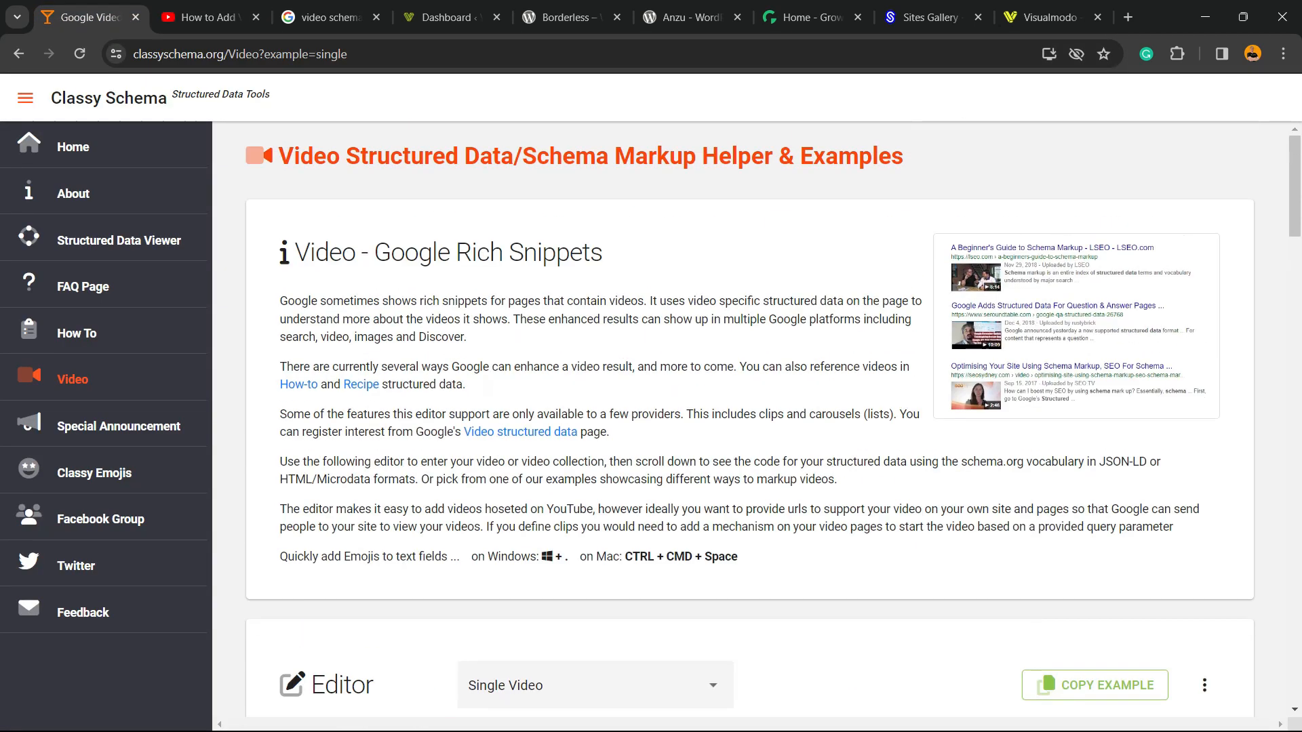
- Add the 'How to Add Video Schema Markup in WordPress' YouTube video and delete the Google I/O example
scroll(down, 3)
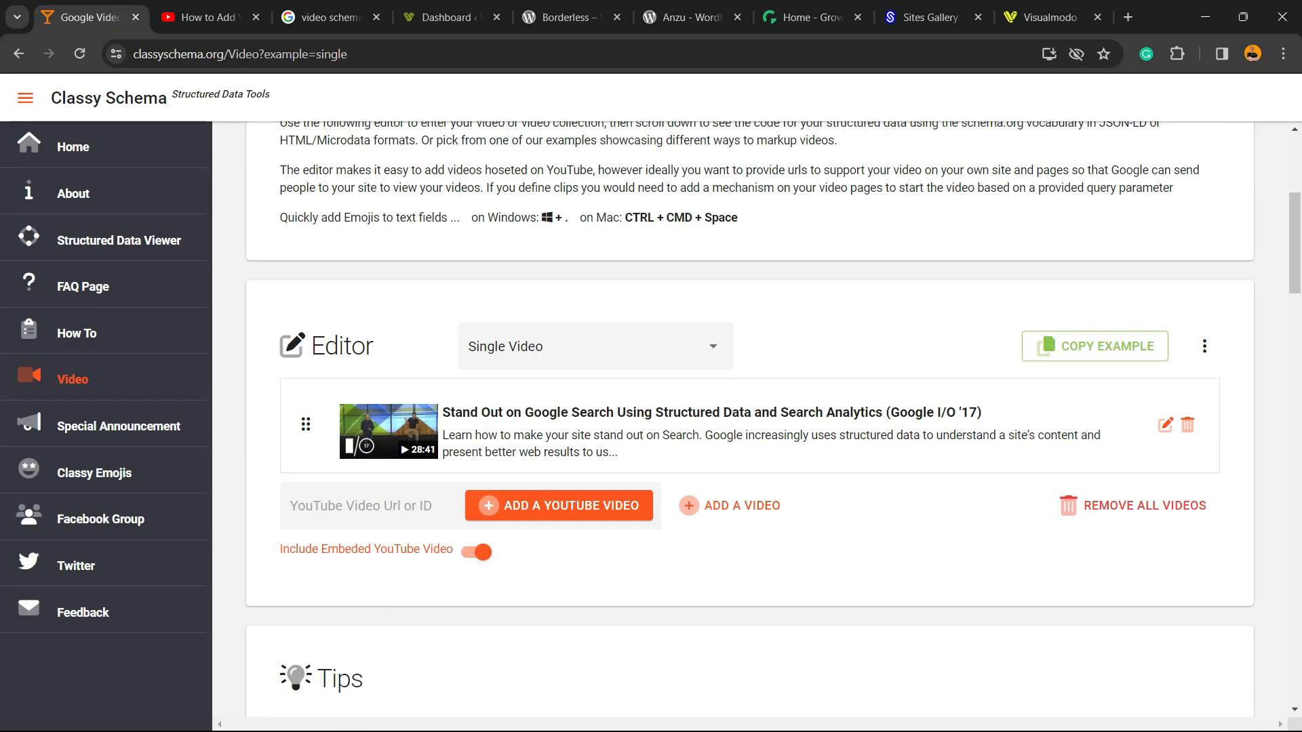
scroll(down, 3)
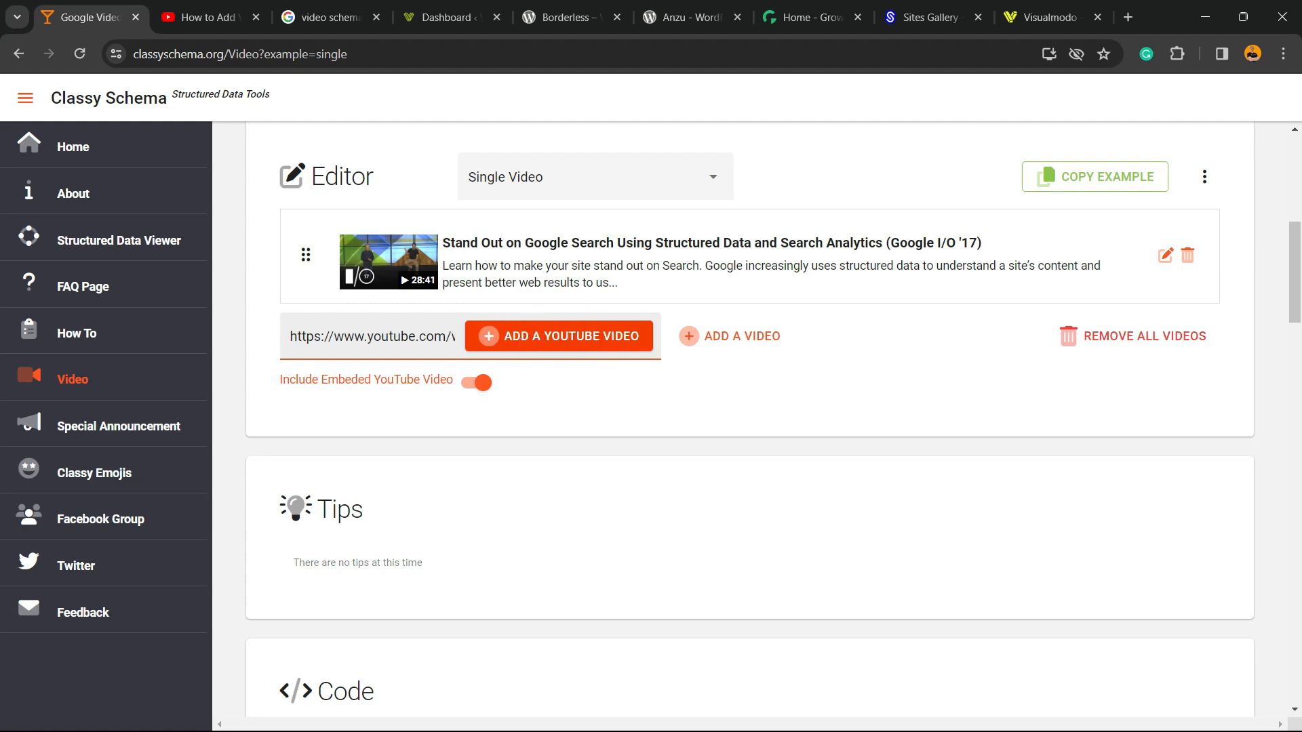
click(1165, 255)
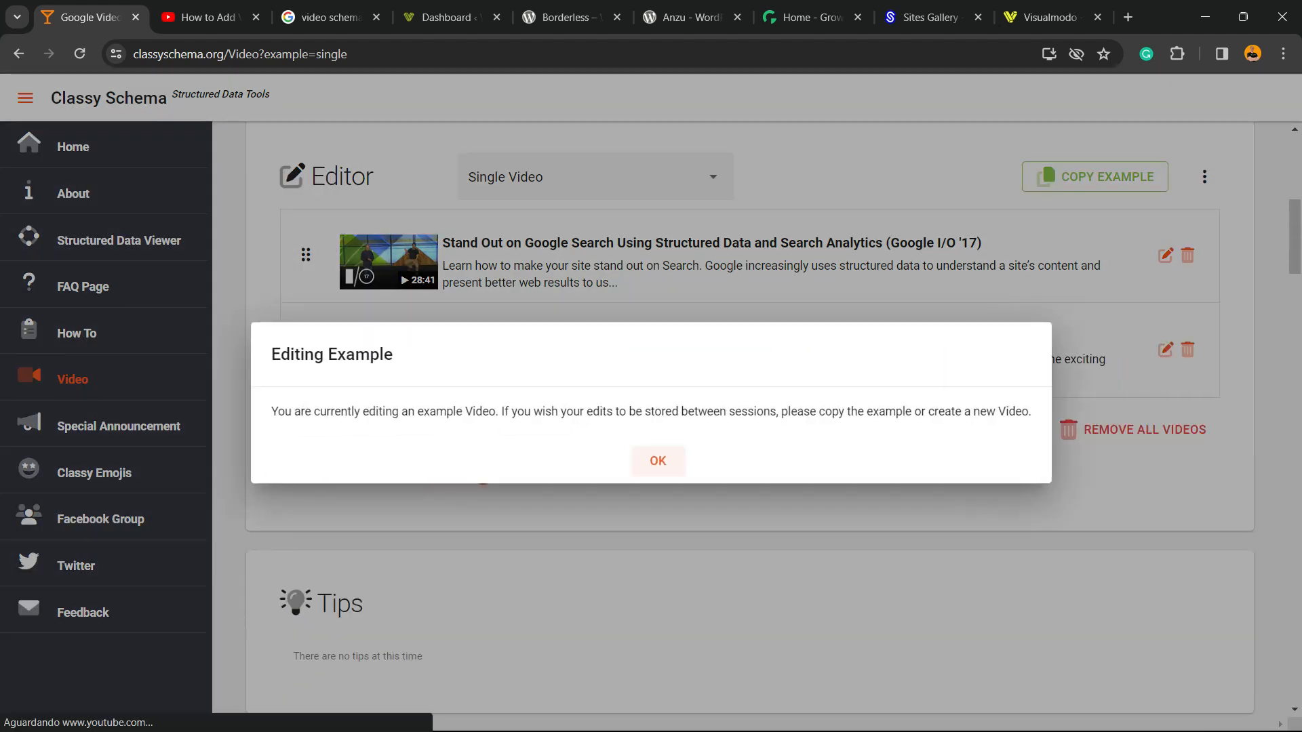
click(657, 461)
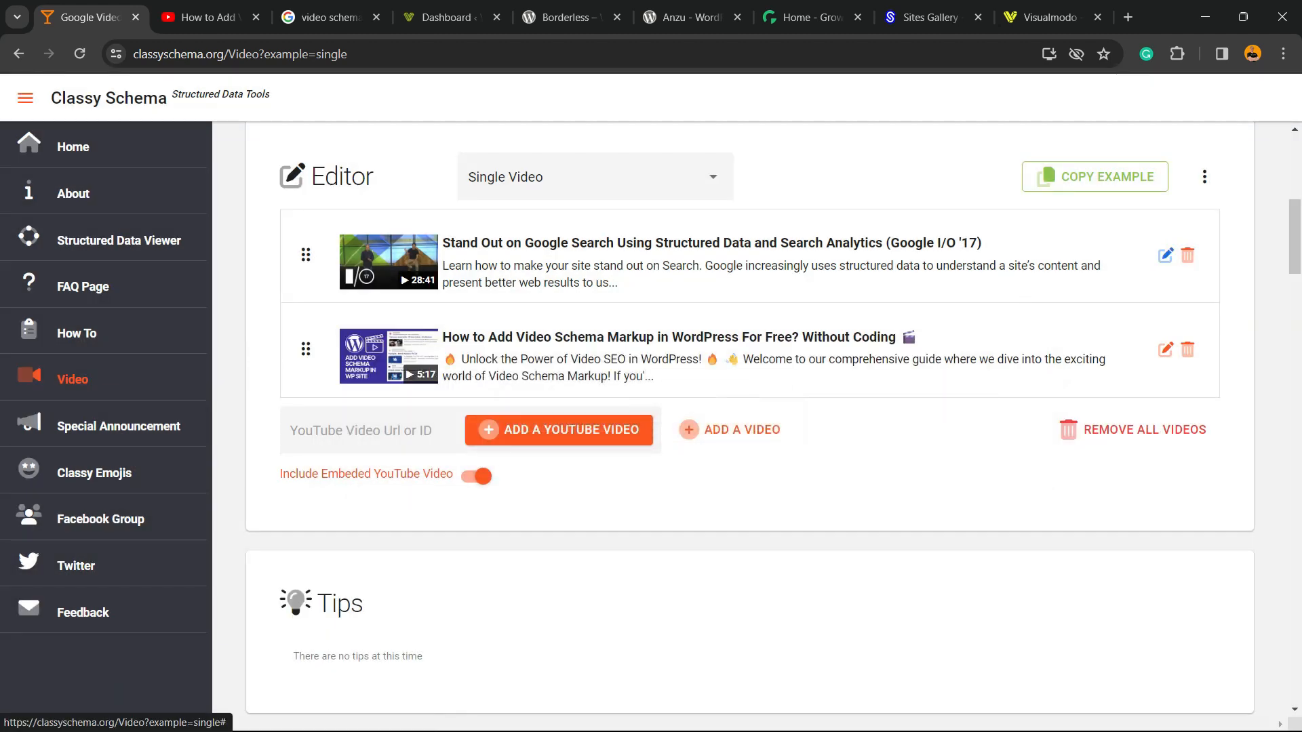
click(1188, 349)
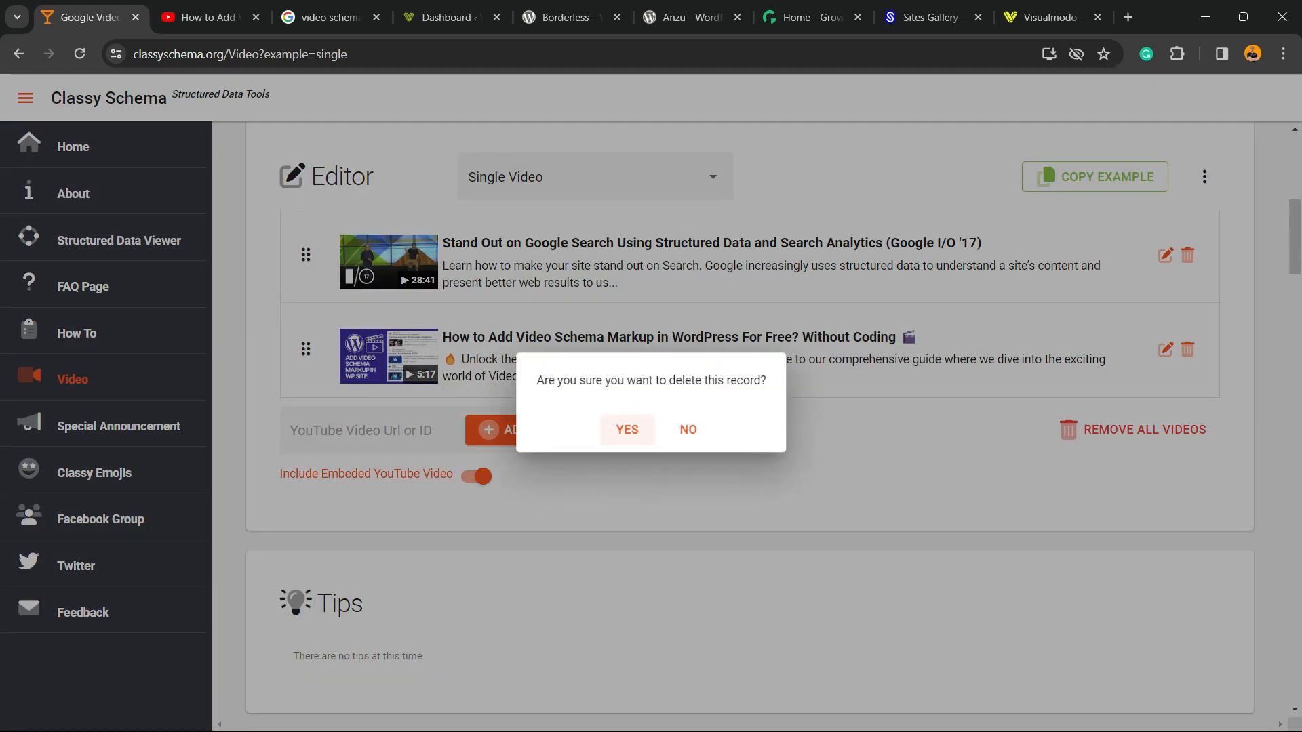
click(626, 428)
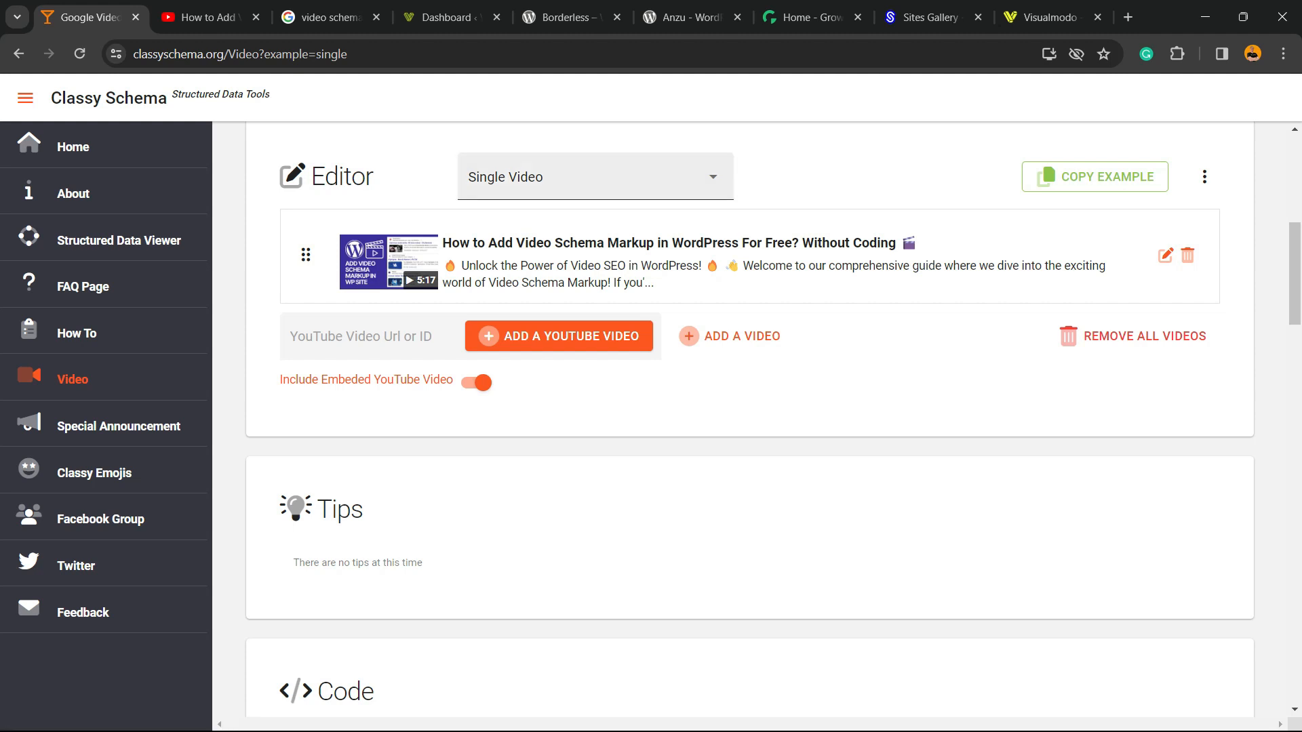
click(594, 176)
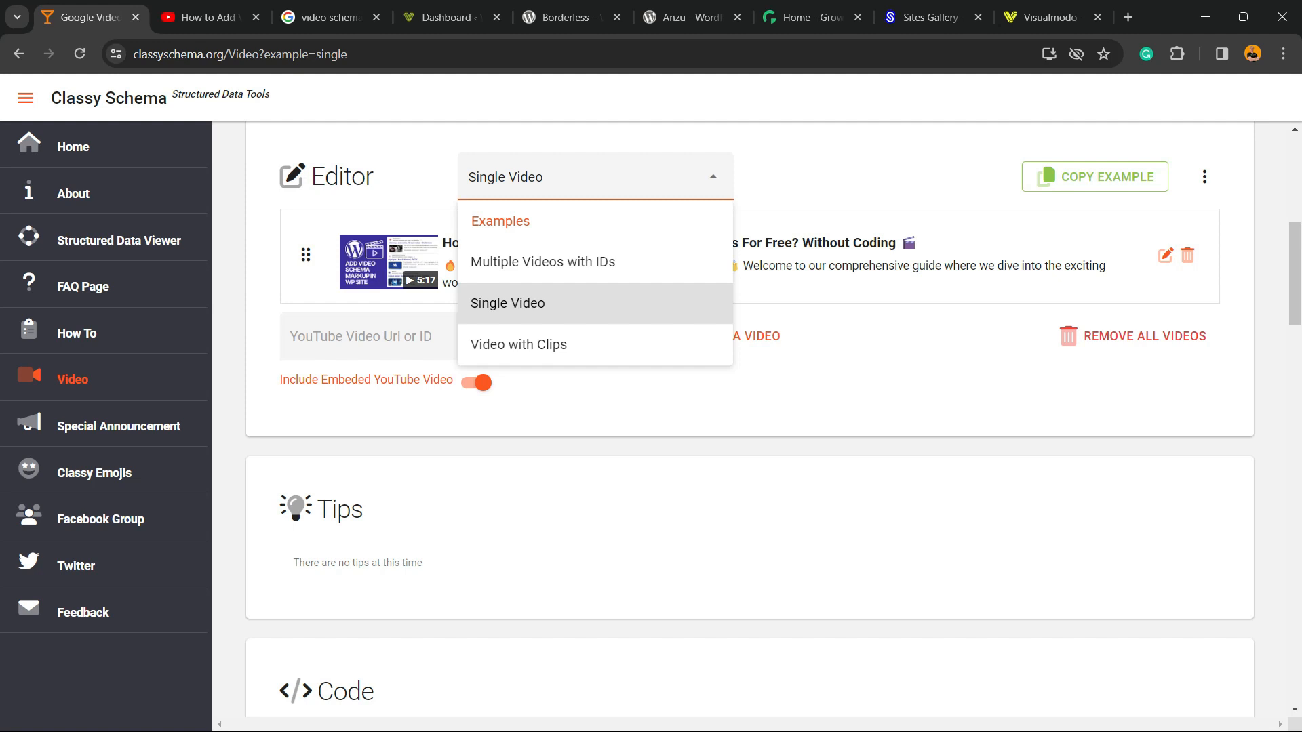
click(507, 304)
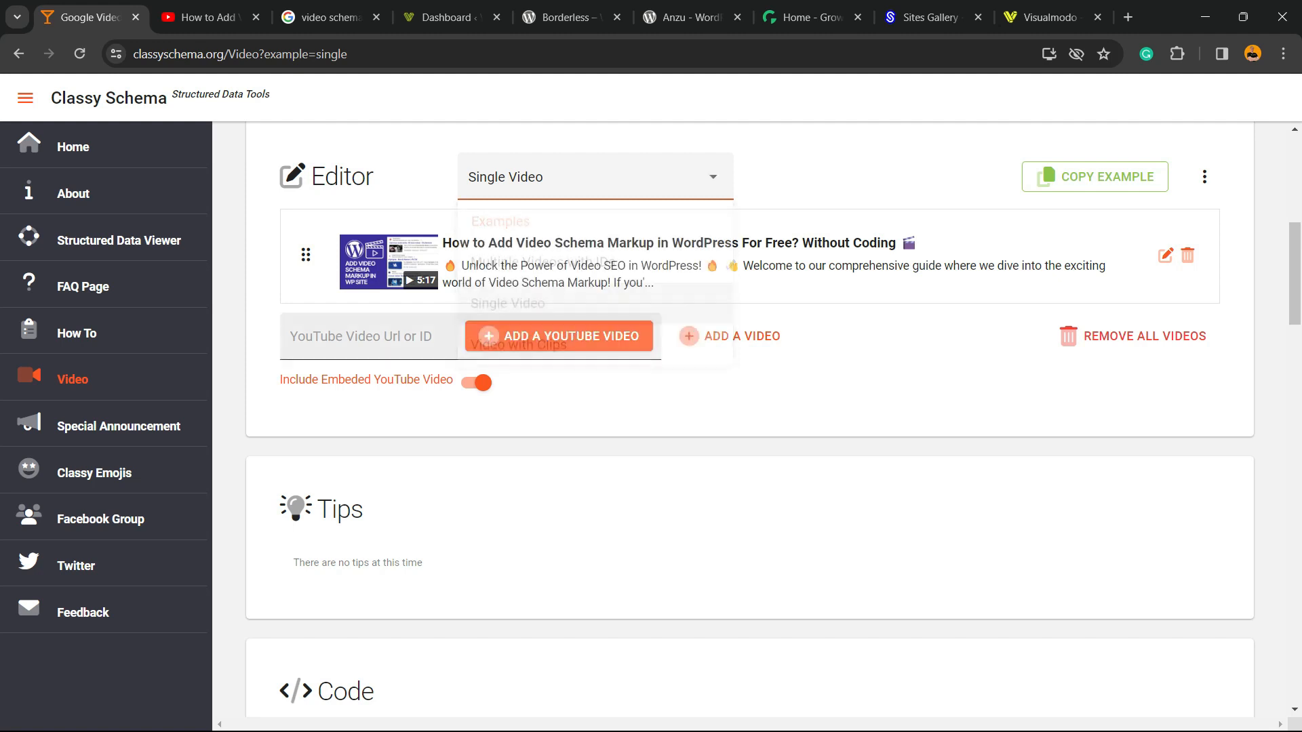
click(594, 176)
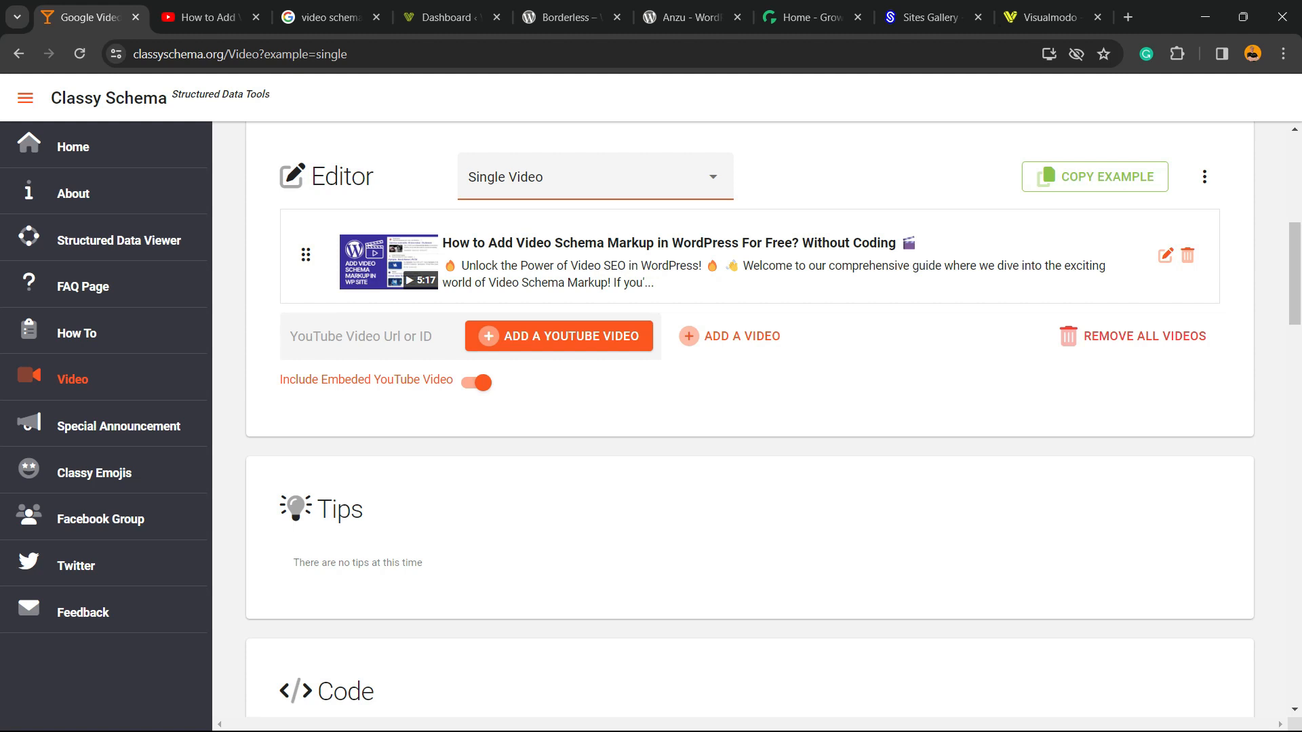
- Keep JSON-LD as the code format and select the whole generated VideoObject script
scroll(down, 3)
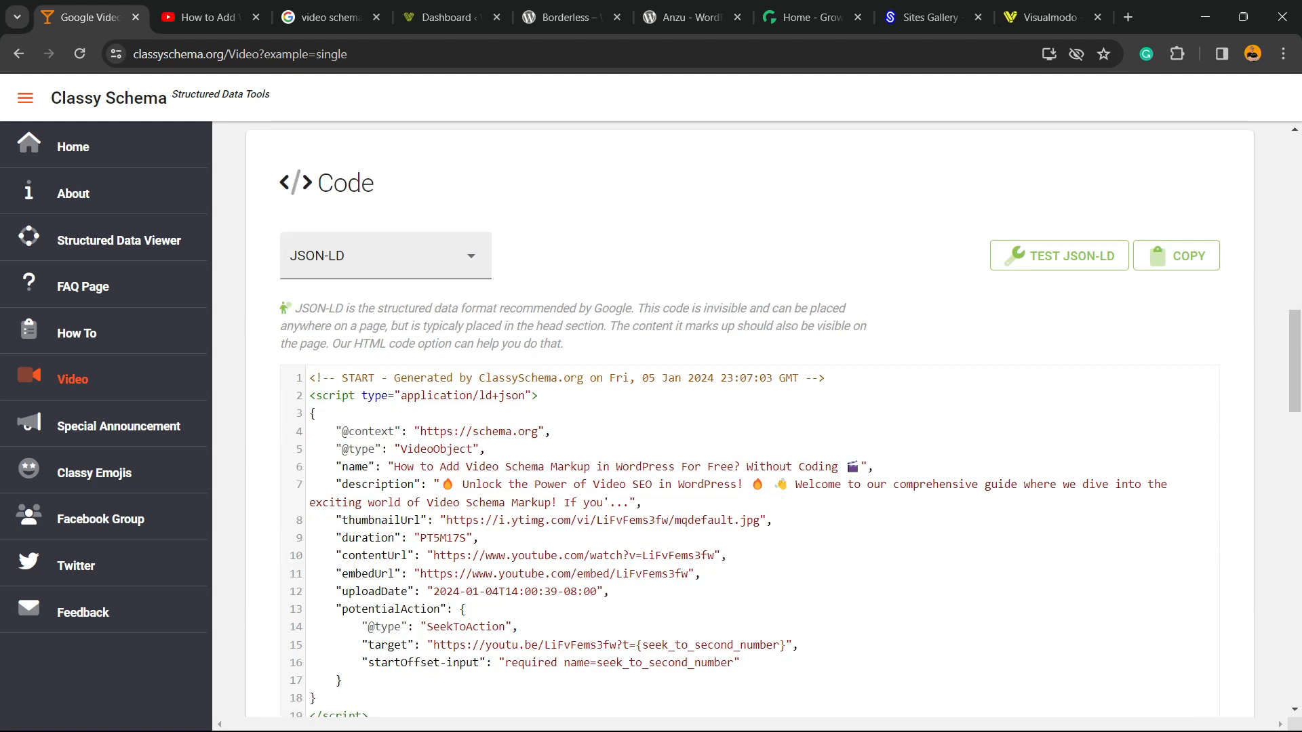
click(385, 255)
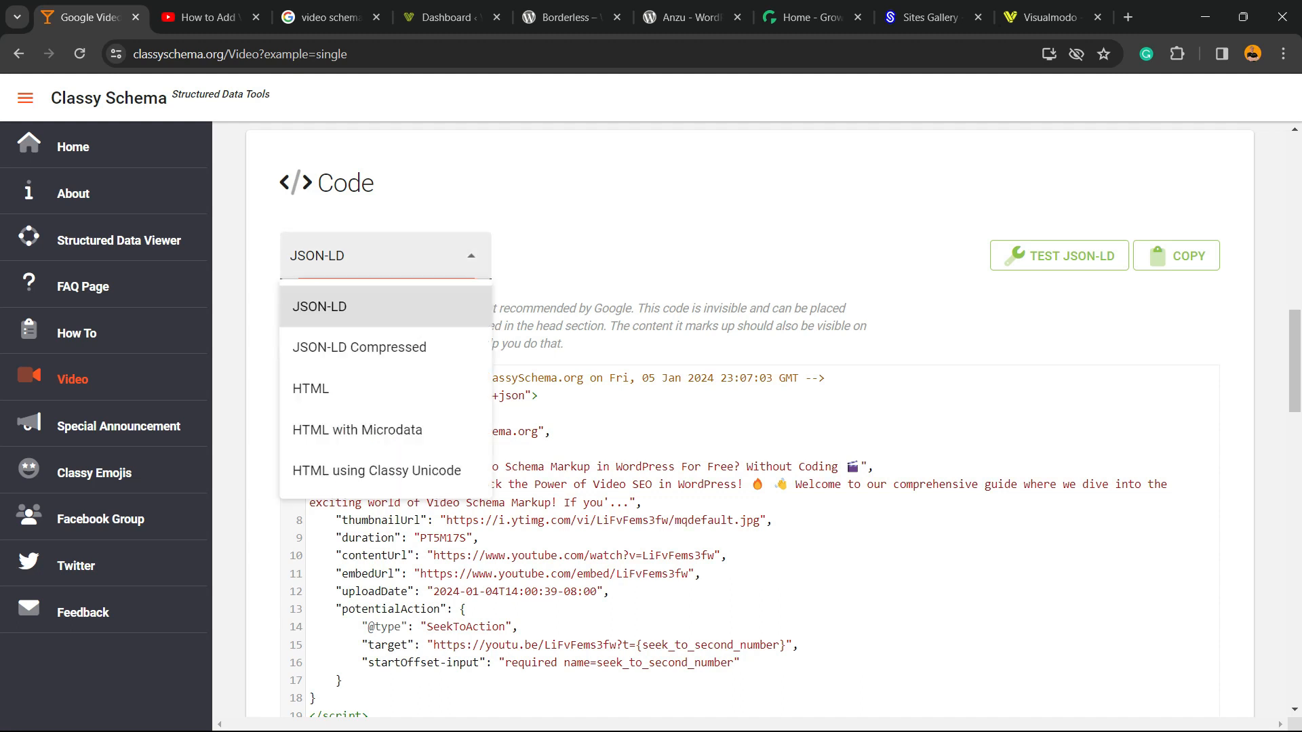
click(320, 307)
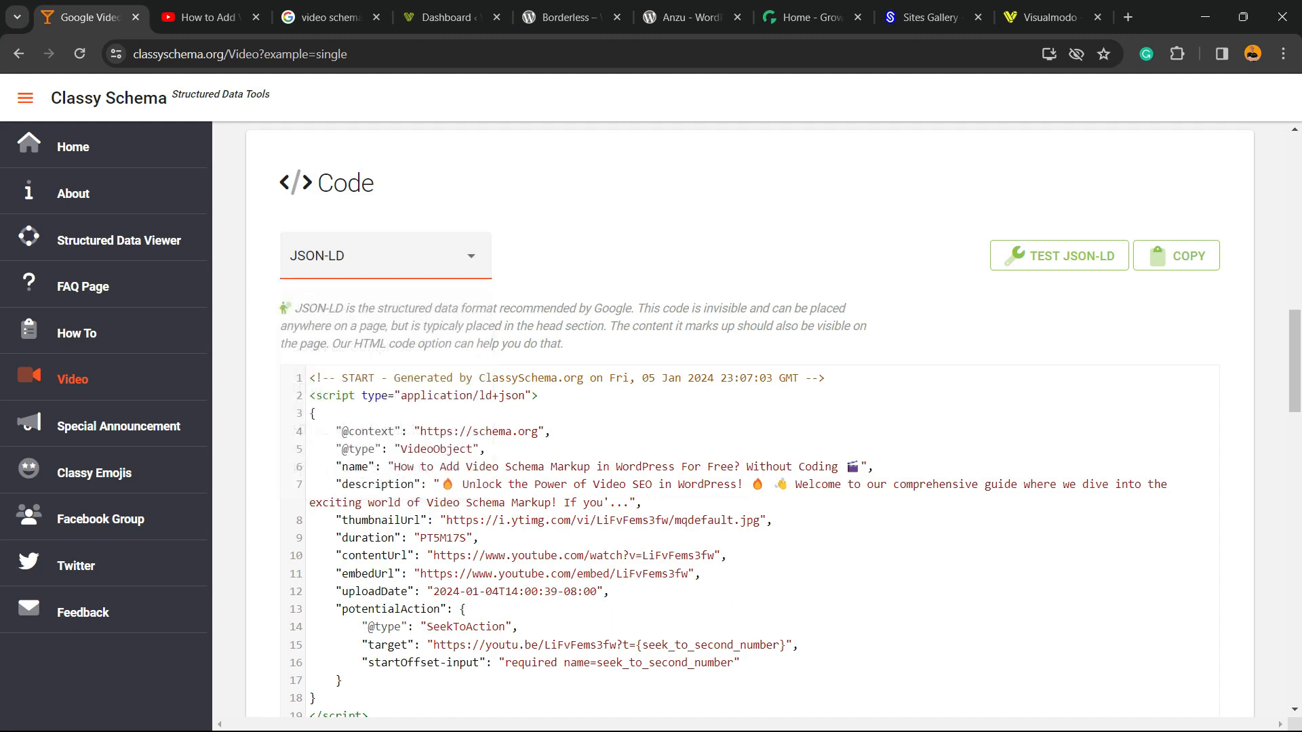
scroll(down, 3)
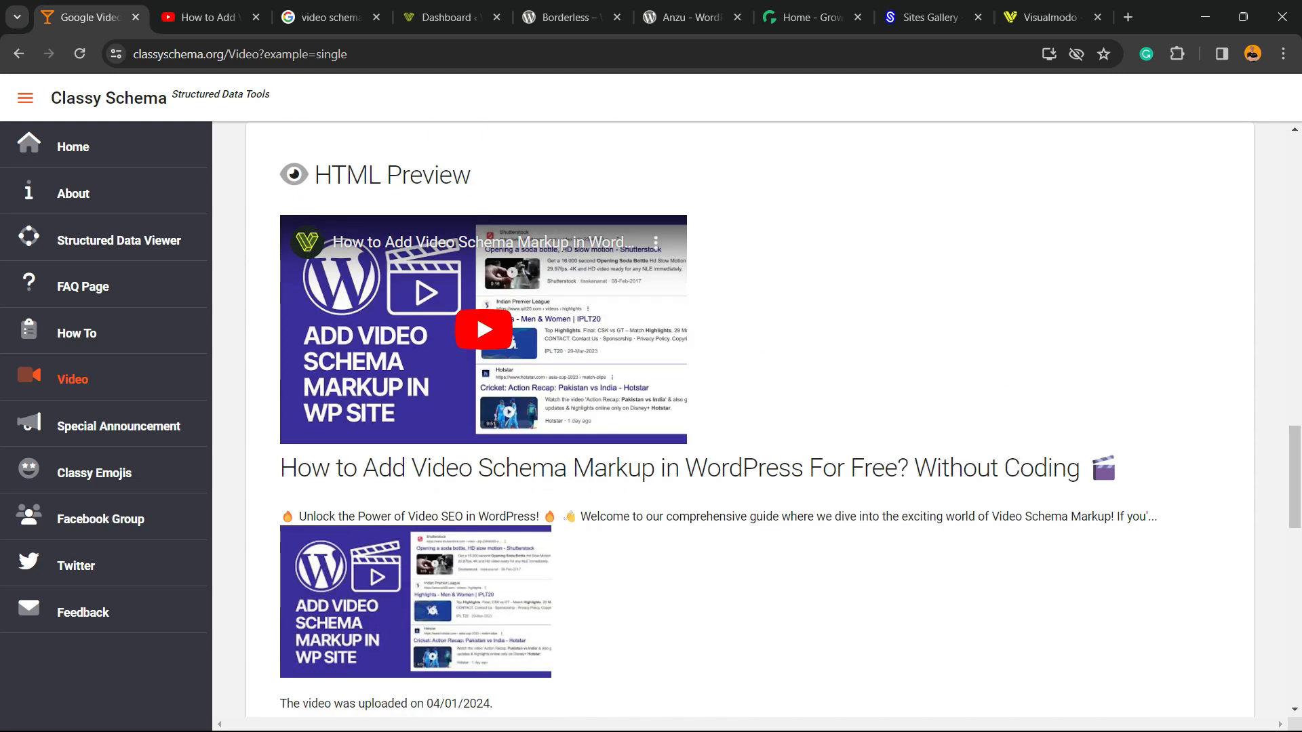
scroll(down, 3)
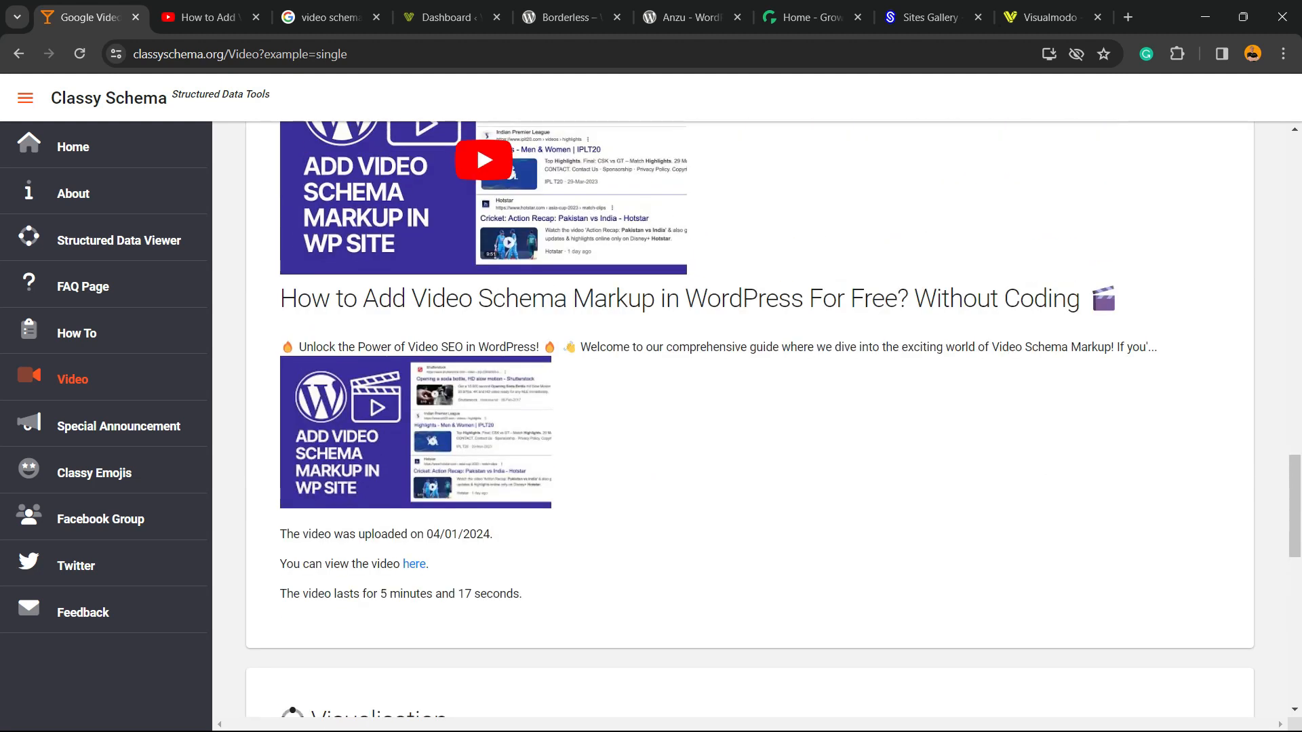
scroll(down, 3)
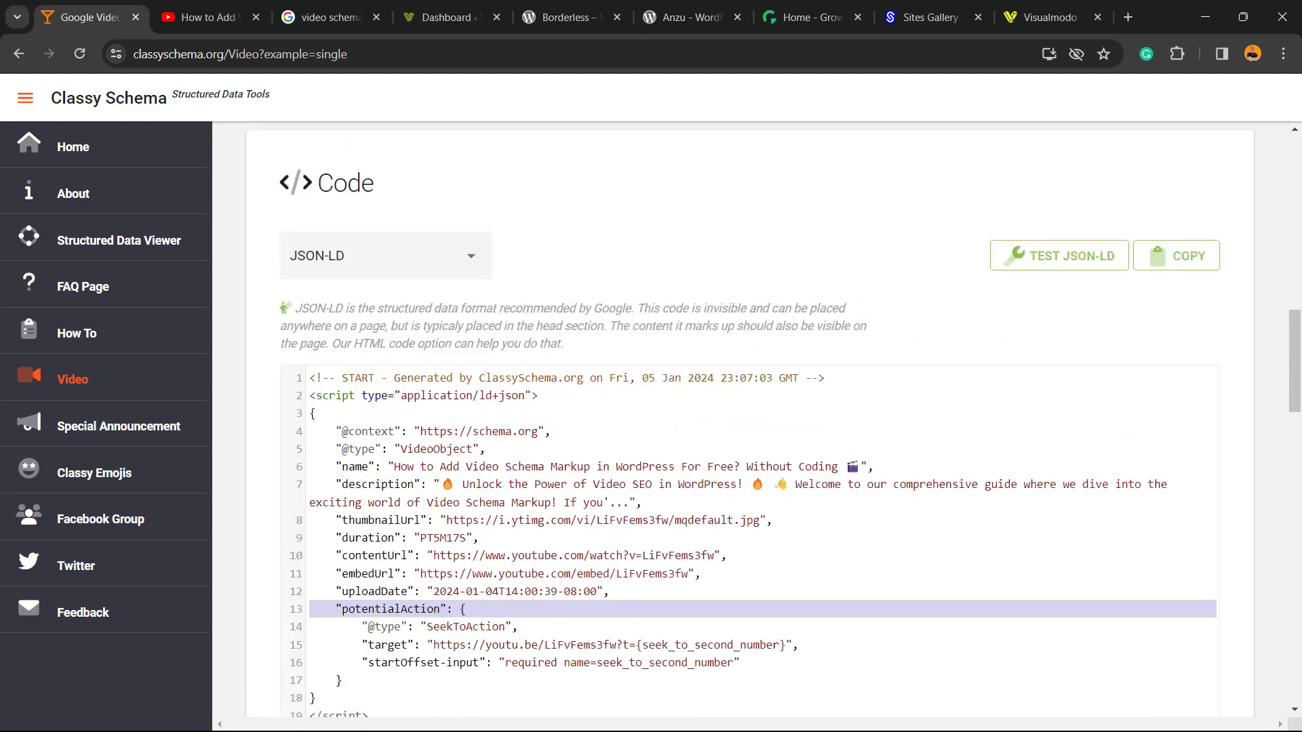
scroll(down, 3)
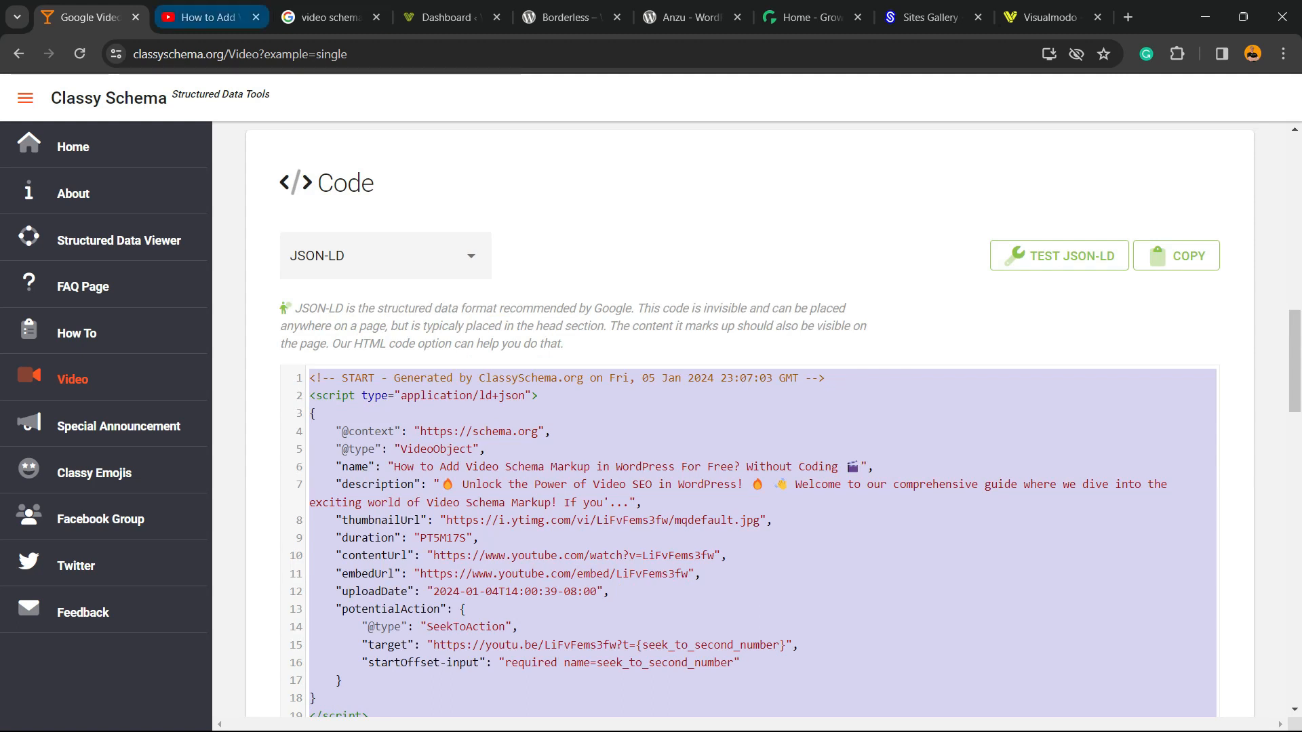
- From the dashboard's All Posts list, open the AI Arms Race post in the block editor
click(445, 18)
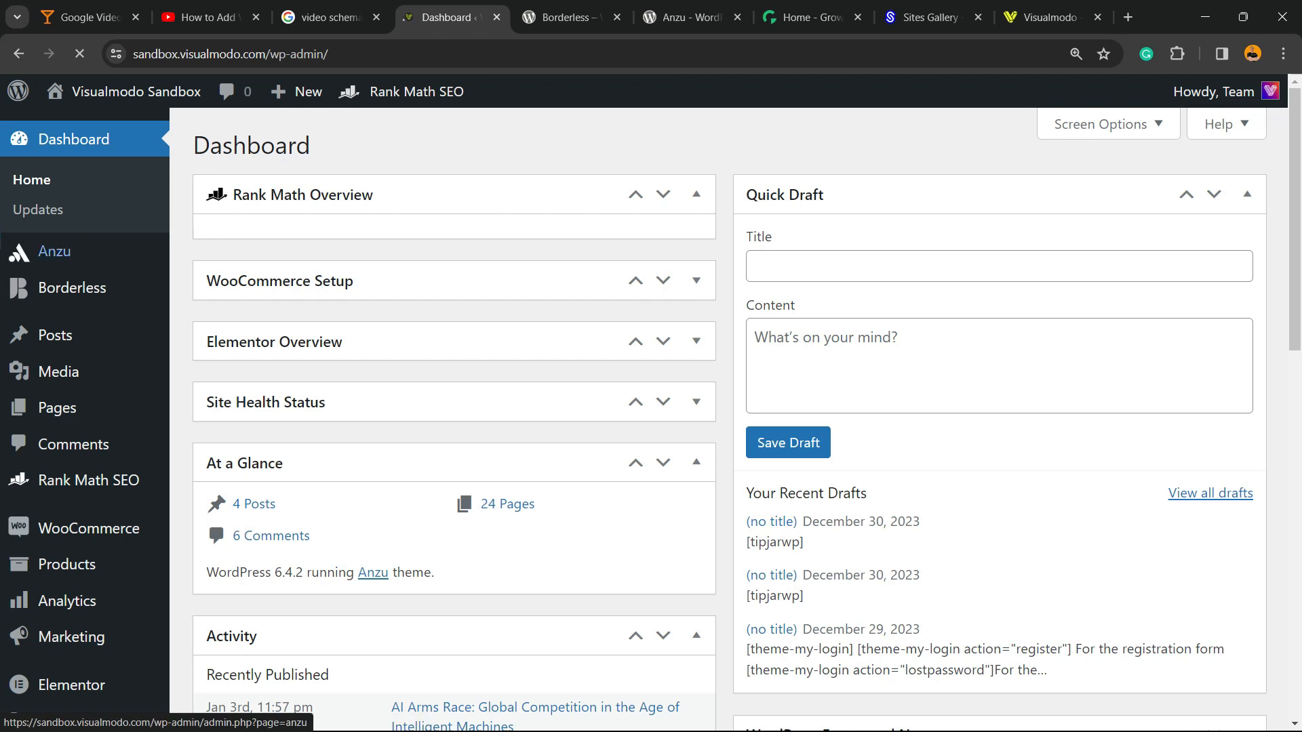
mouse_move(54, 335)
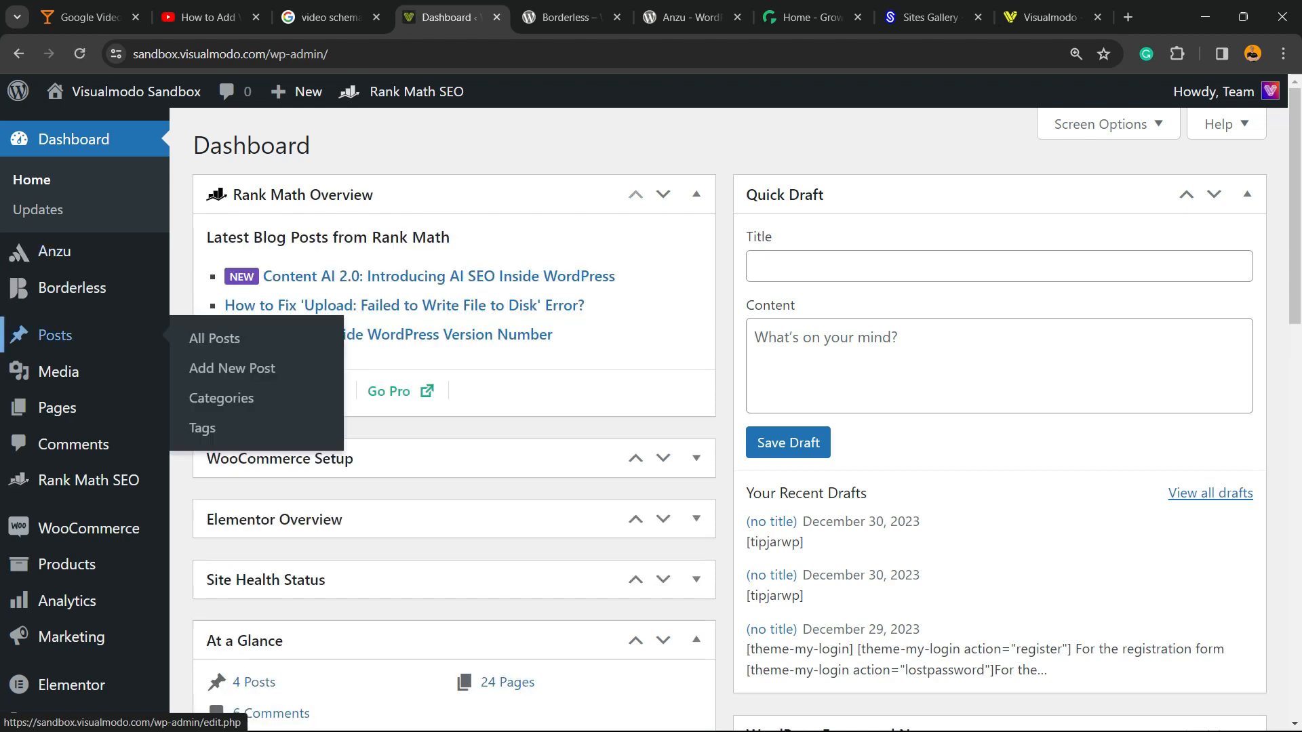
click(213, 339)
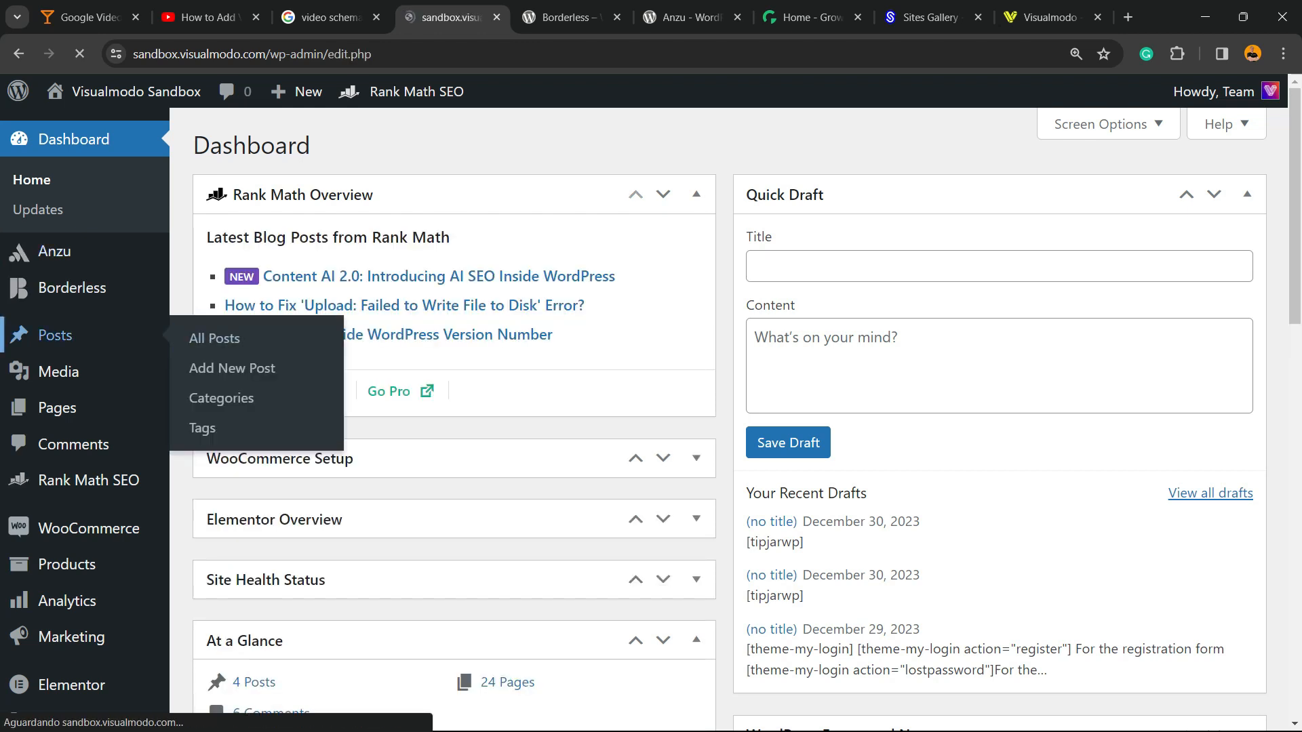
click(214, 339)
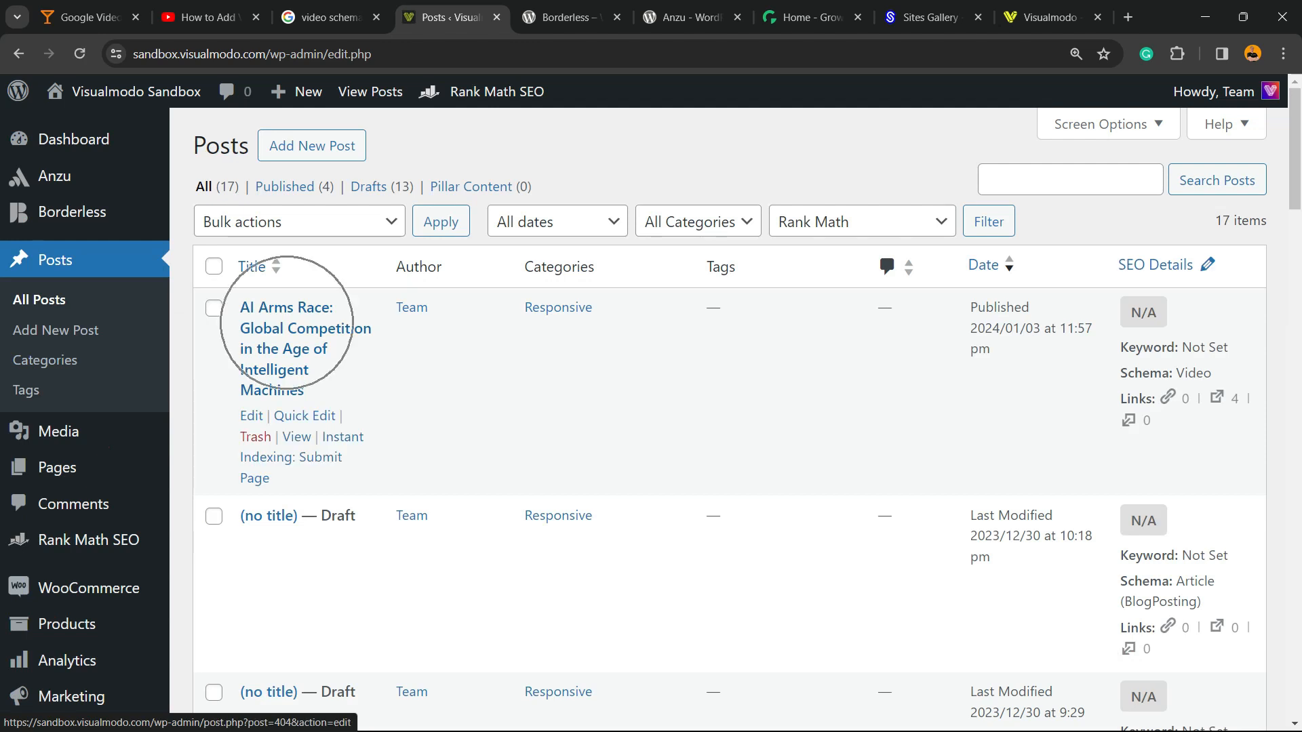
click(284, 328)
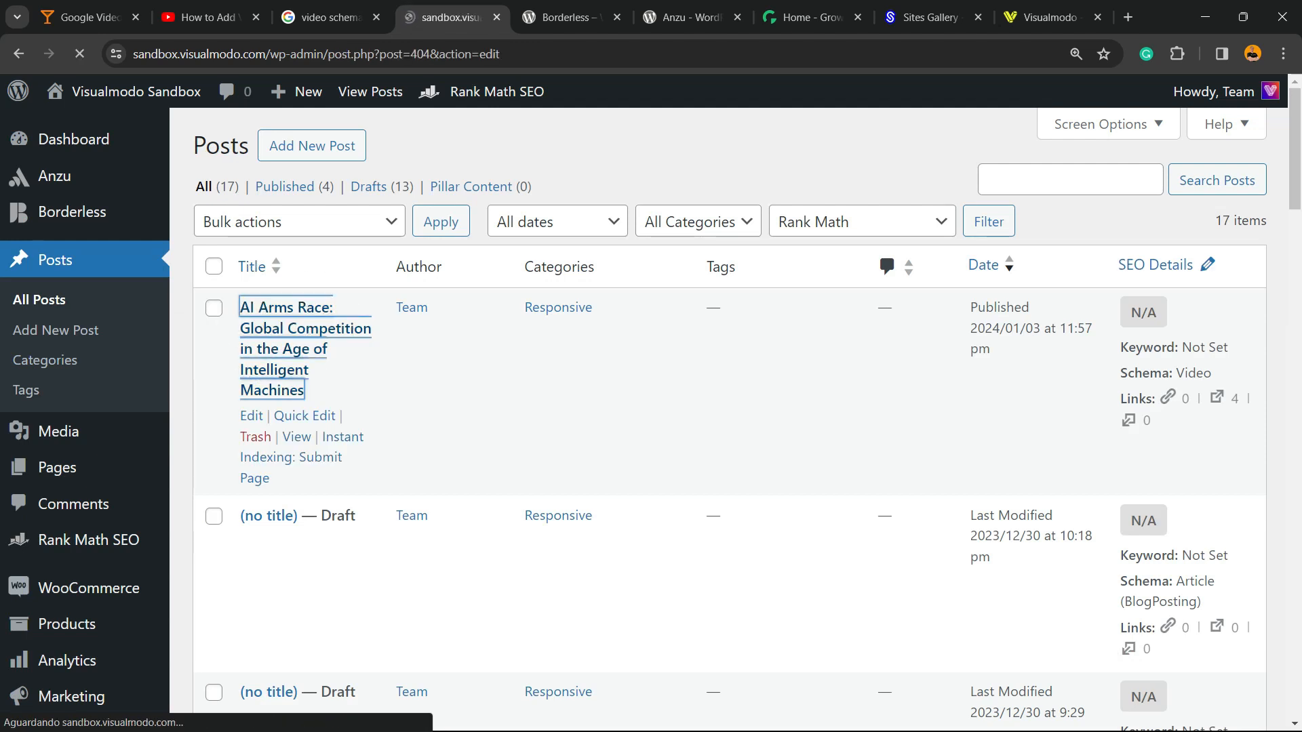
click(284, 306)
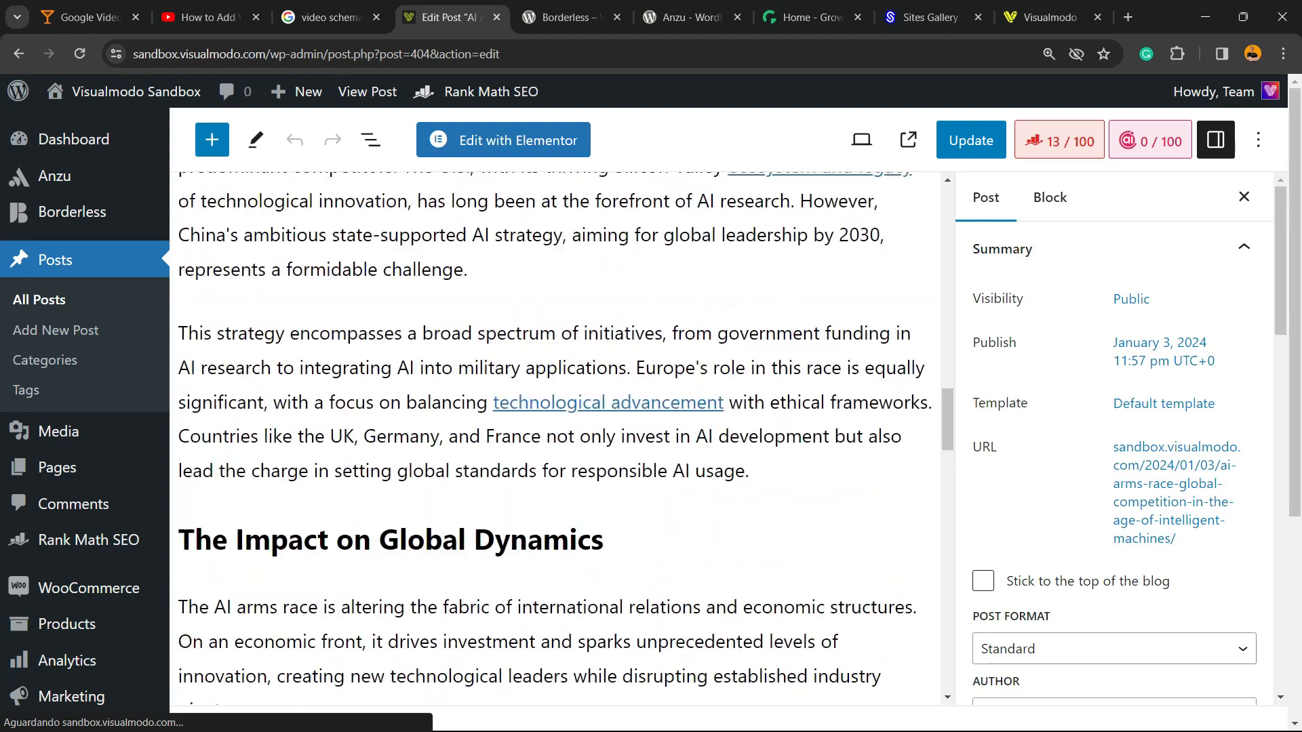
- Insert a Custom HTML block holding the ClassySchema video JSON-LD script below the AI spending paragraph
scroll(down, 3)
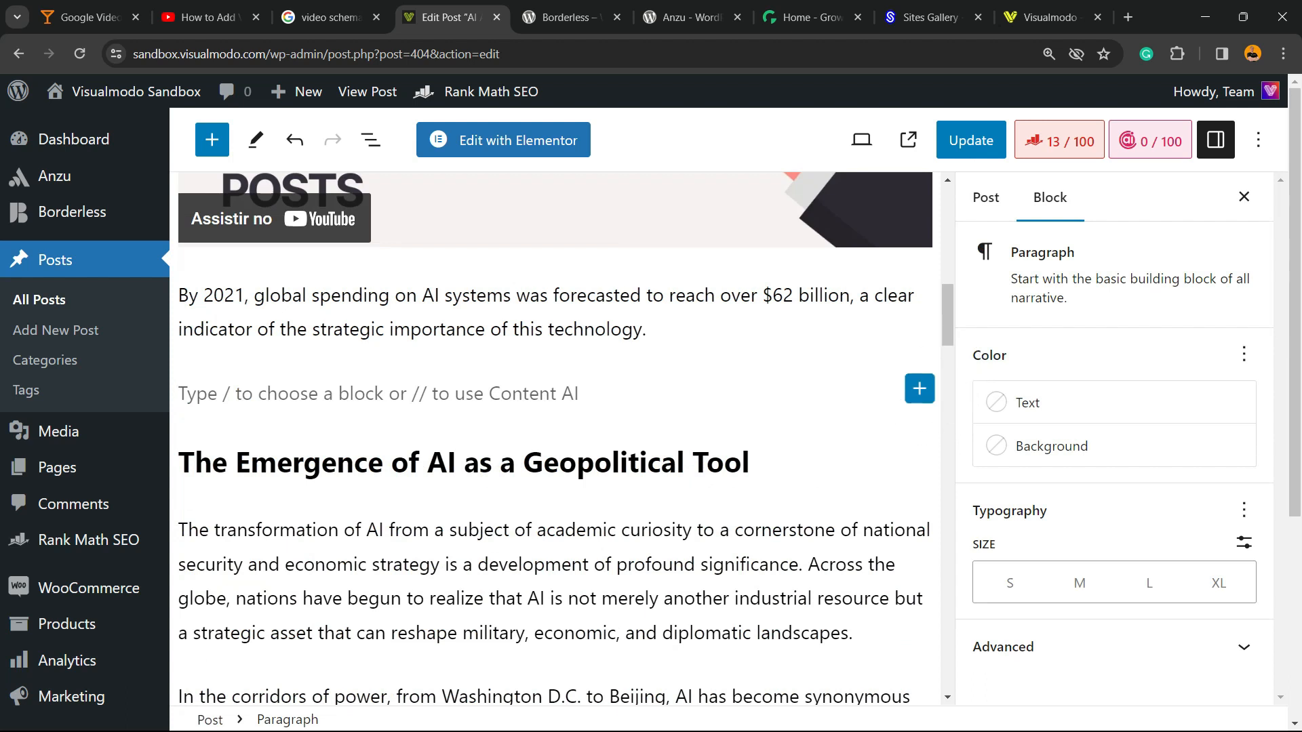
click(919, 387)
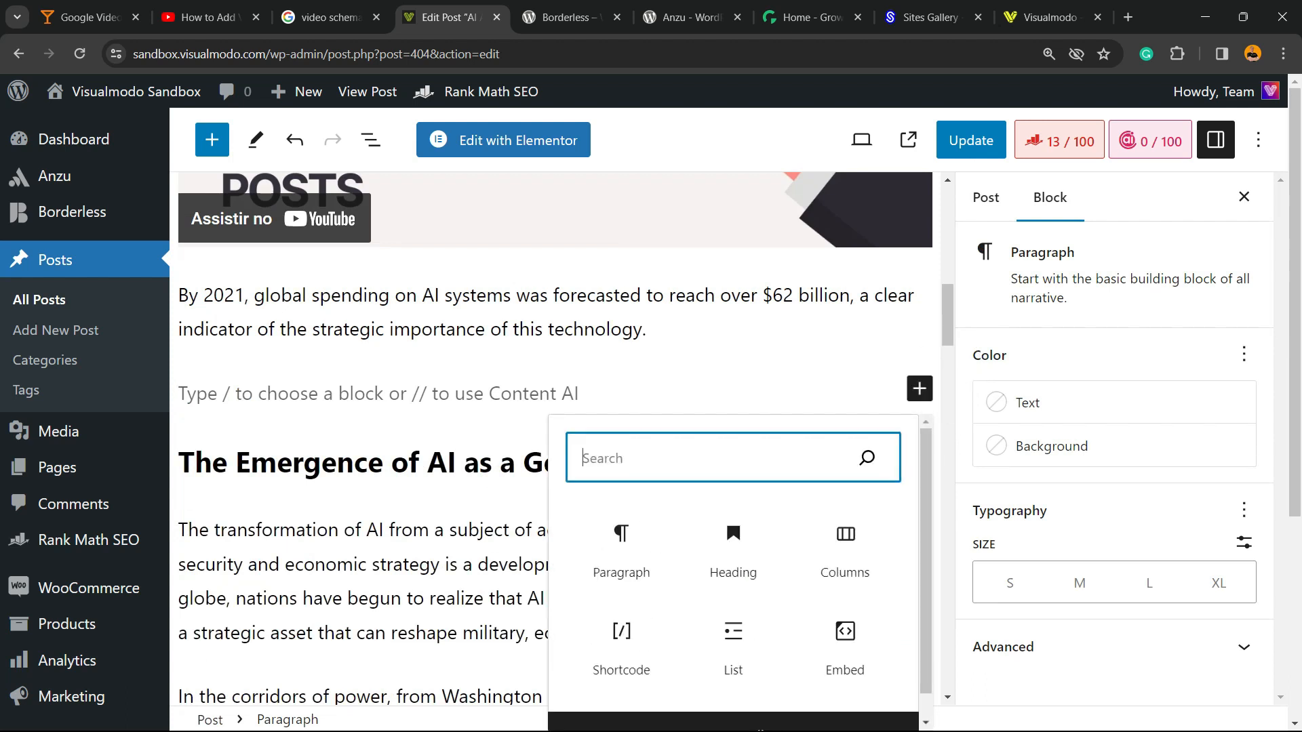
text(h)
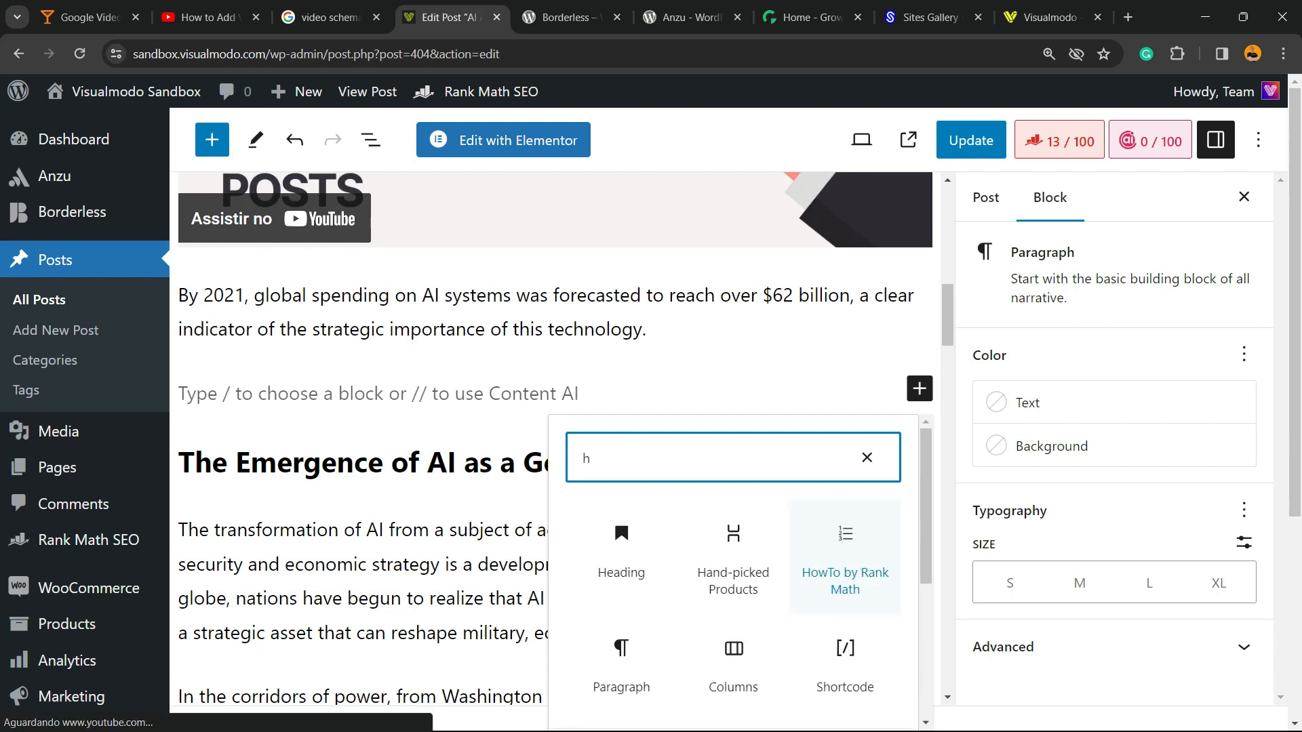
text(cus)
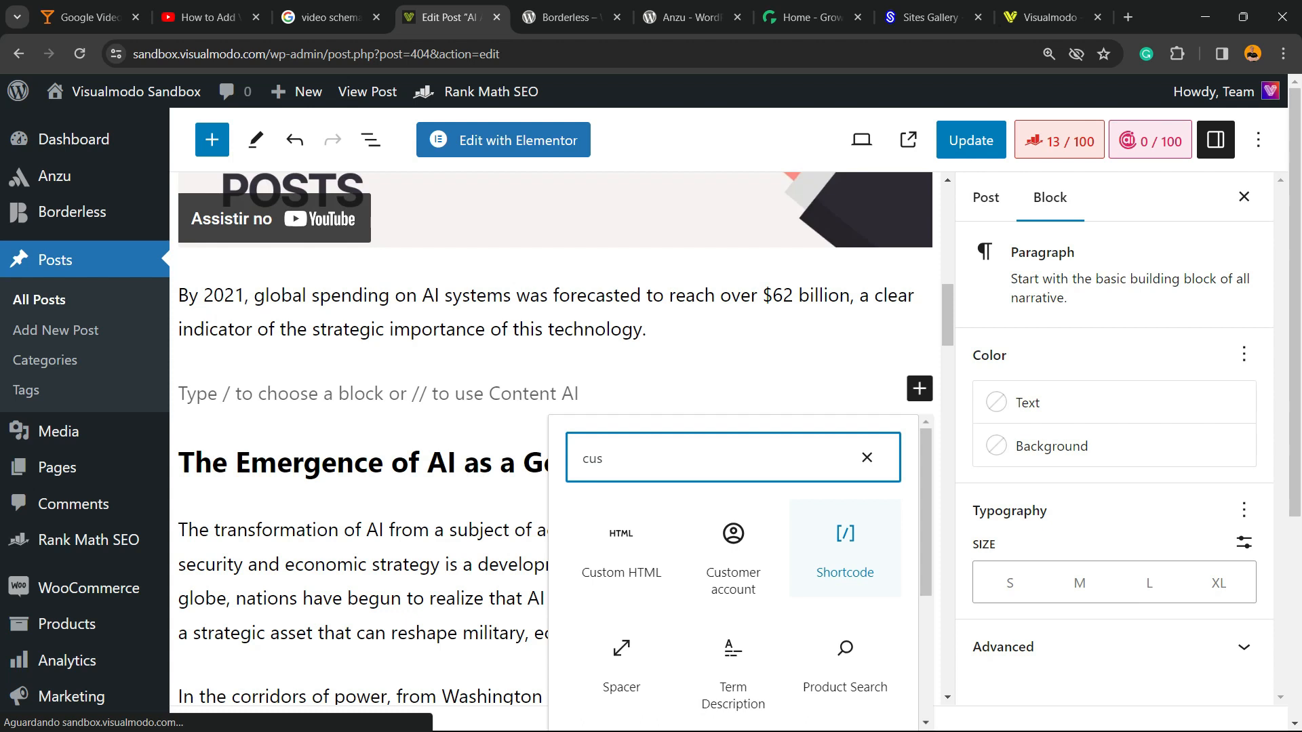
click(620, 534)
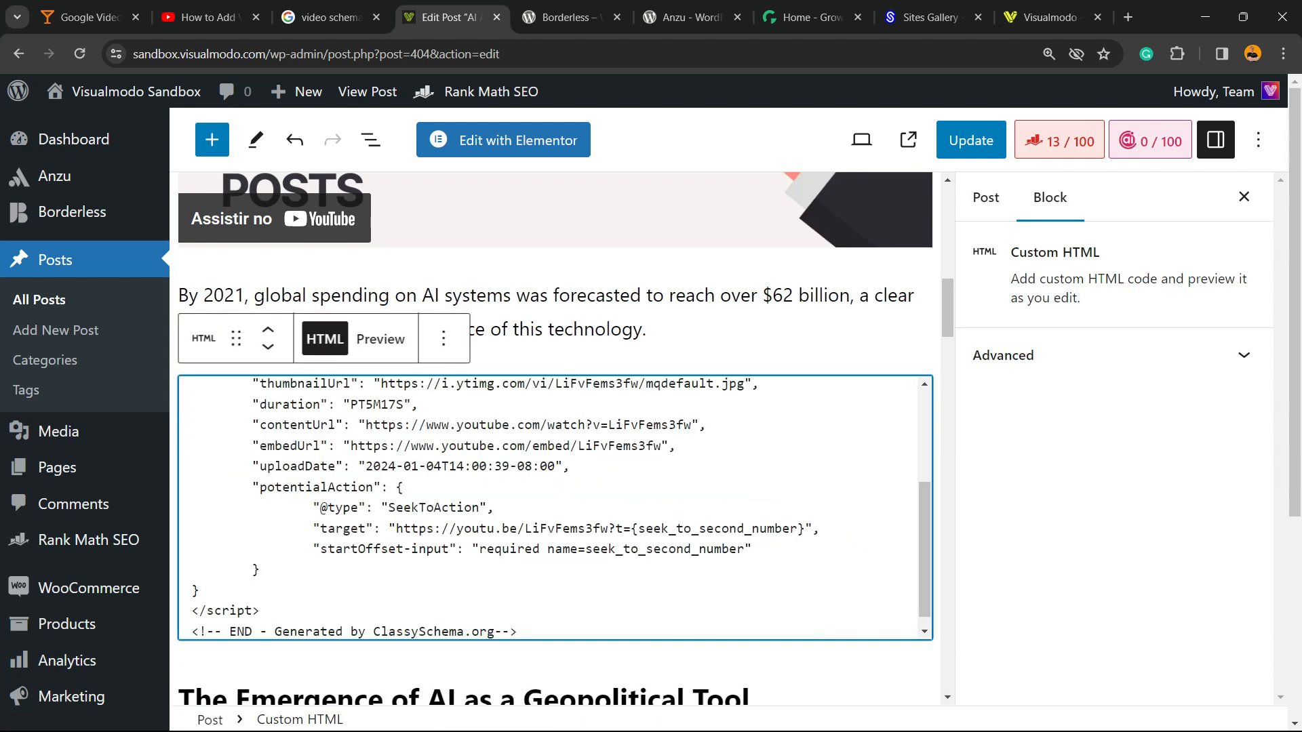
click(984, 198)
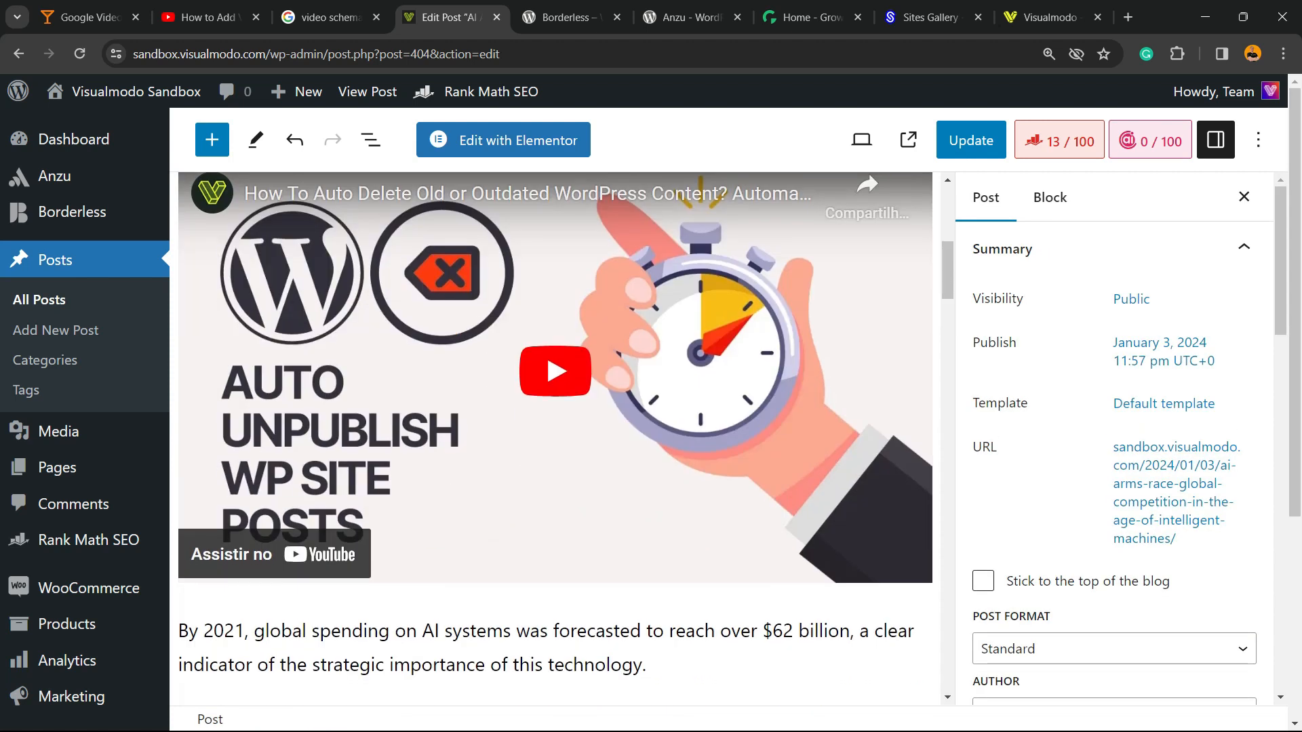
- Update the post with the schema code and view the live post from the 'Post updated.' notice
click(971, 139)
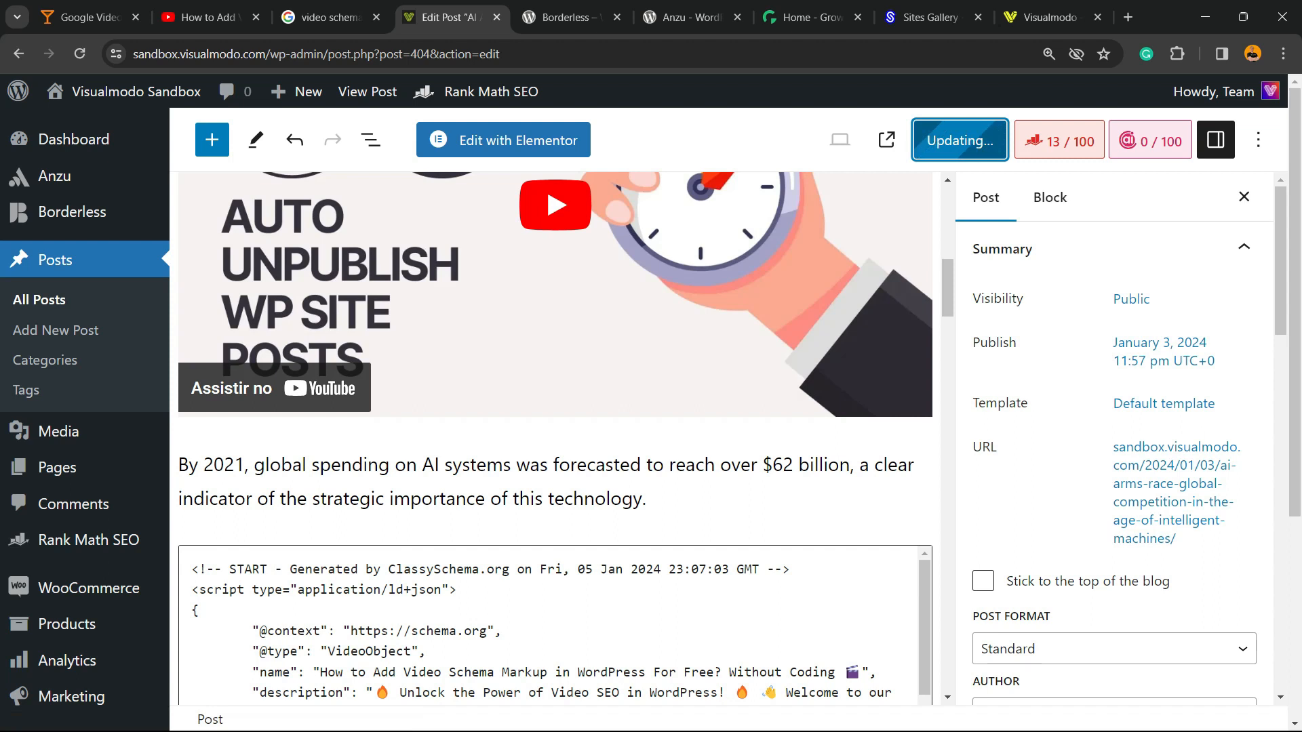
scroll(down, 3)
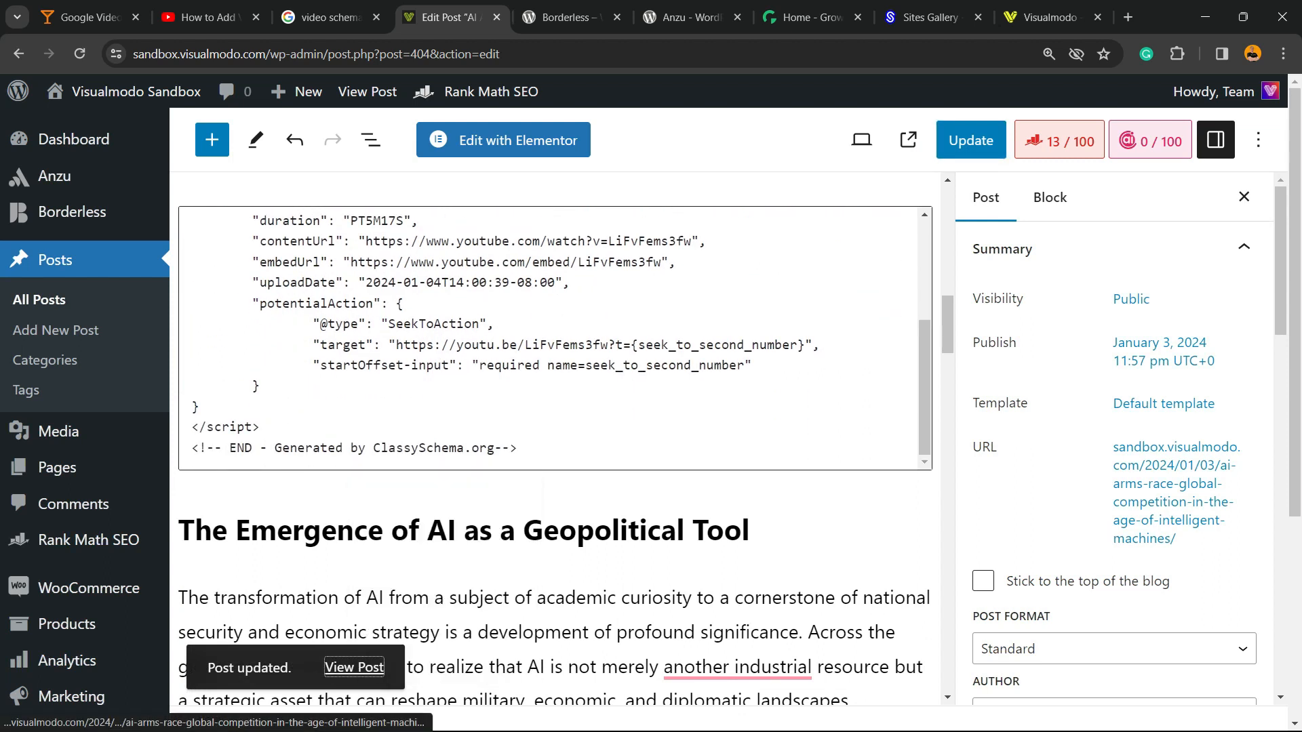
click(355, 667)
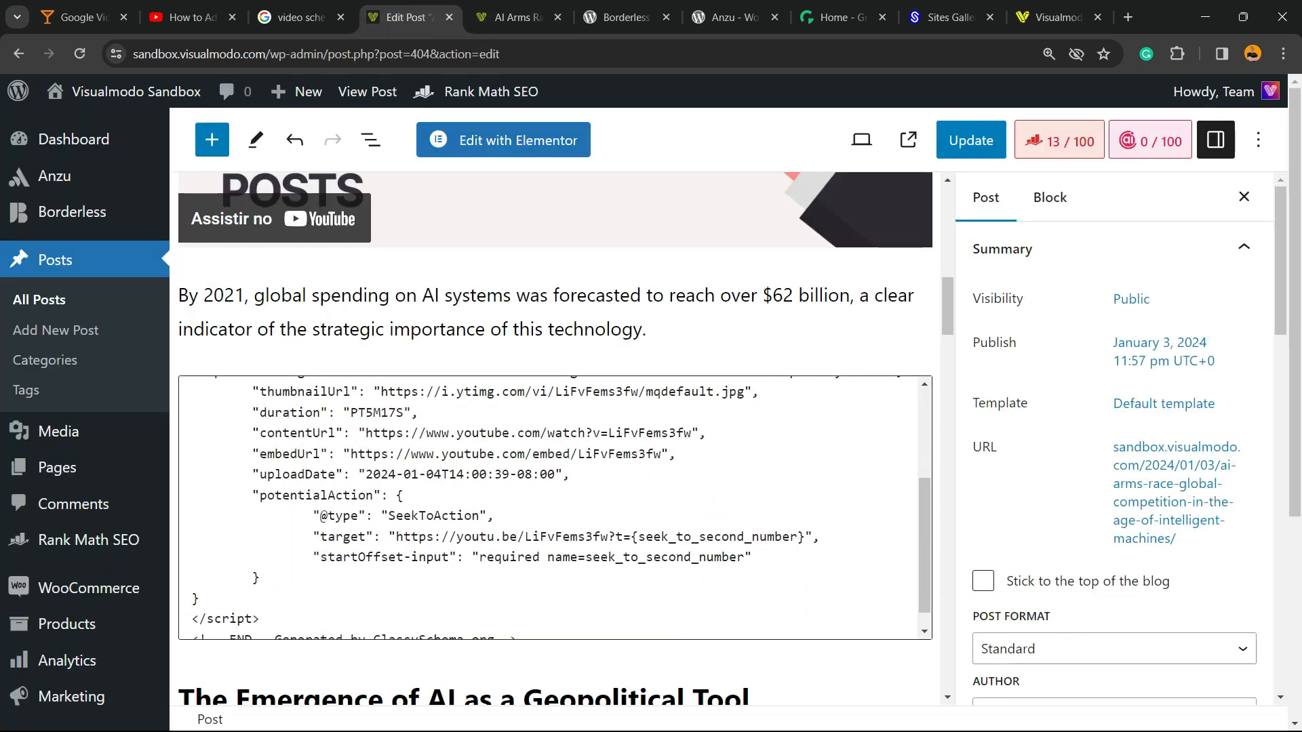
- Embed the schema tutorial YouTube video below the code block, then return to the Google image results
scroll(down, 3)
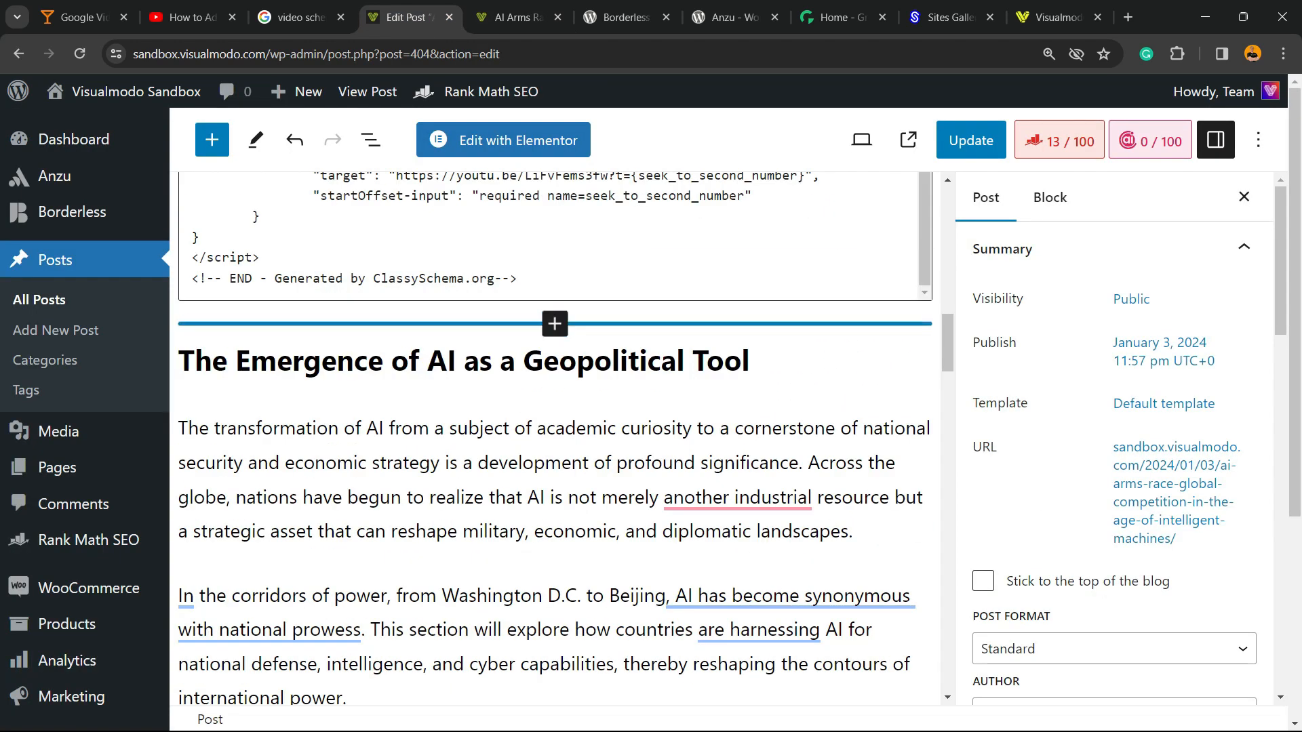
click(553, 323)
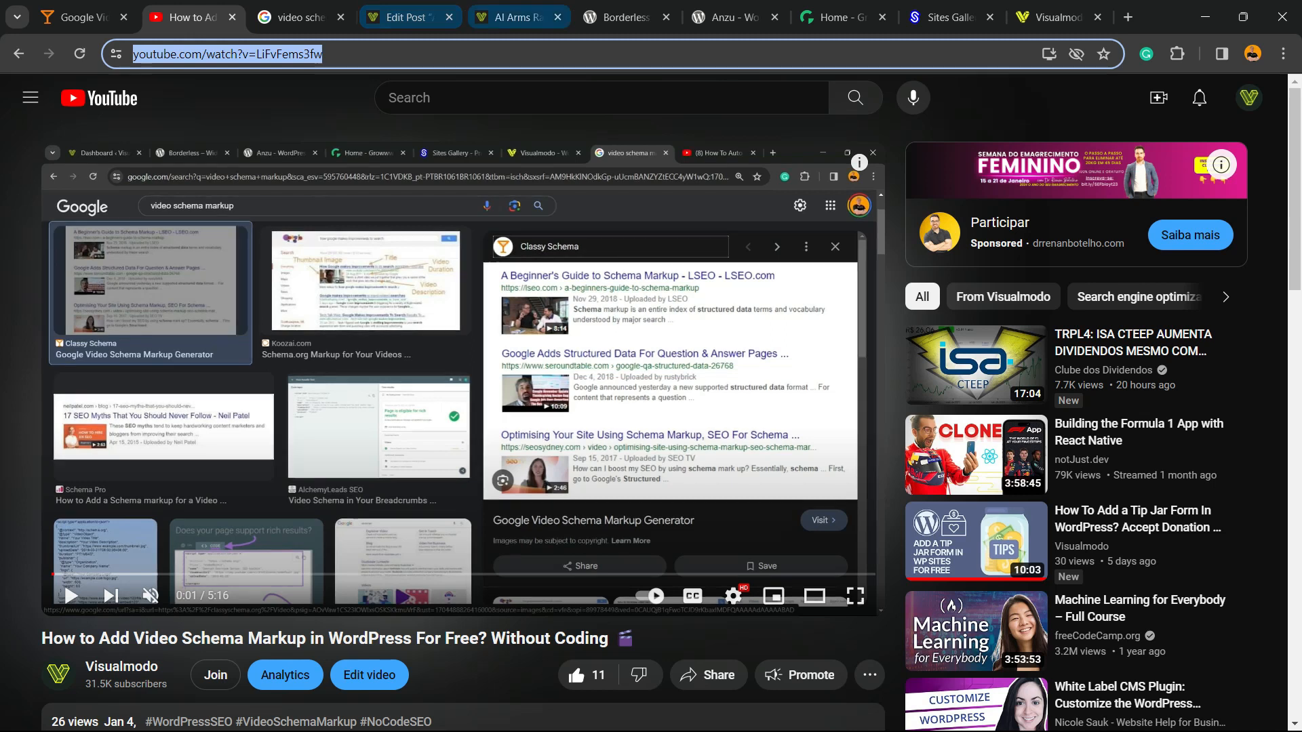
click(406, 18)
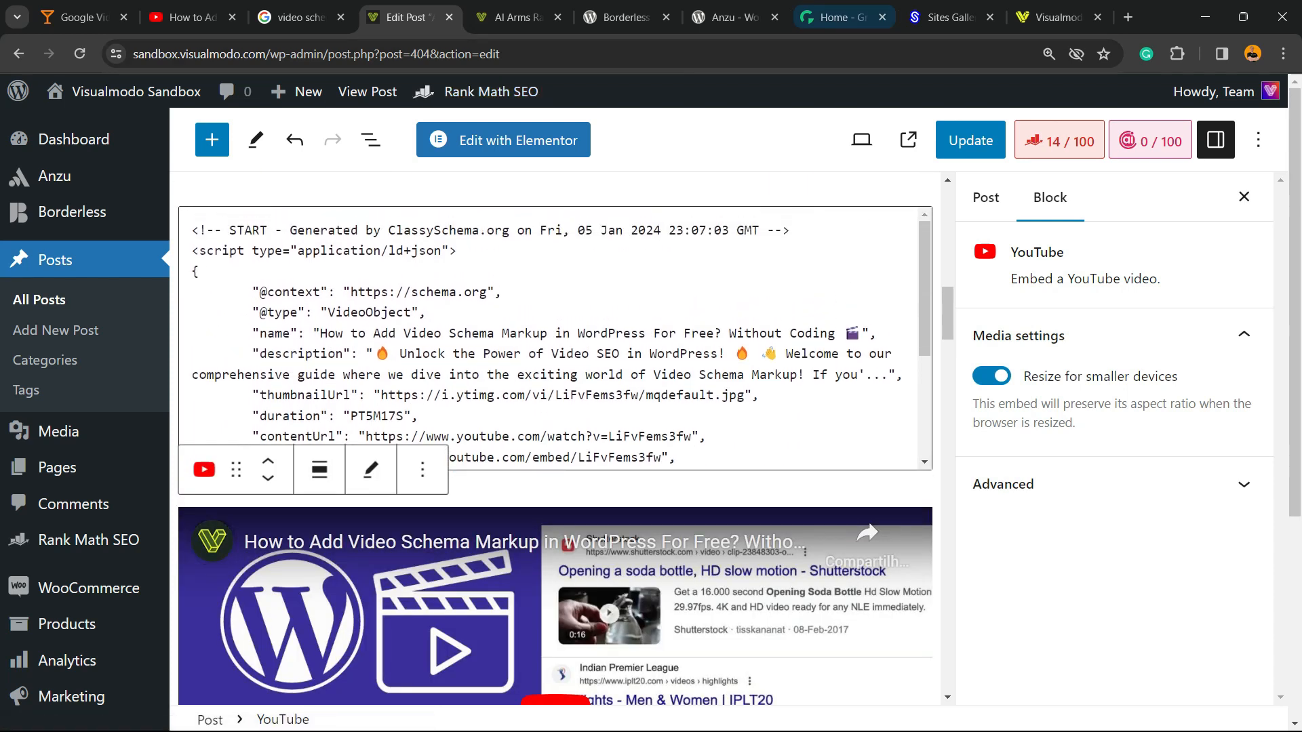
click(296, 18)
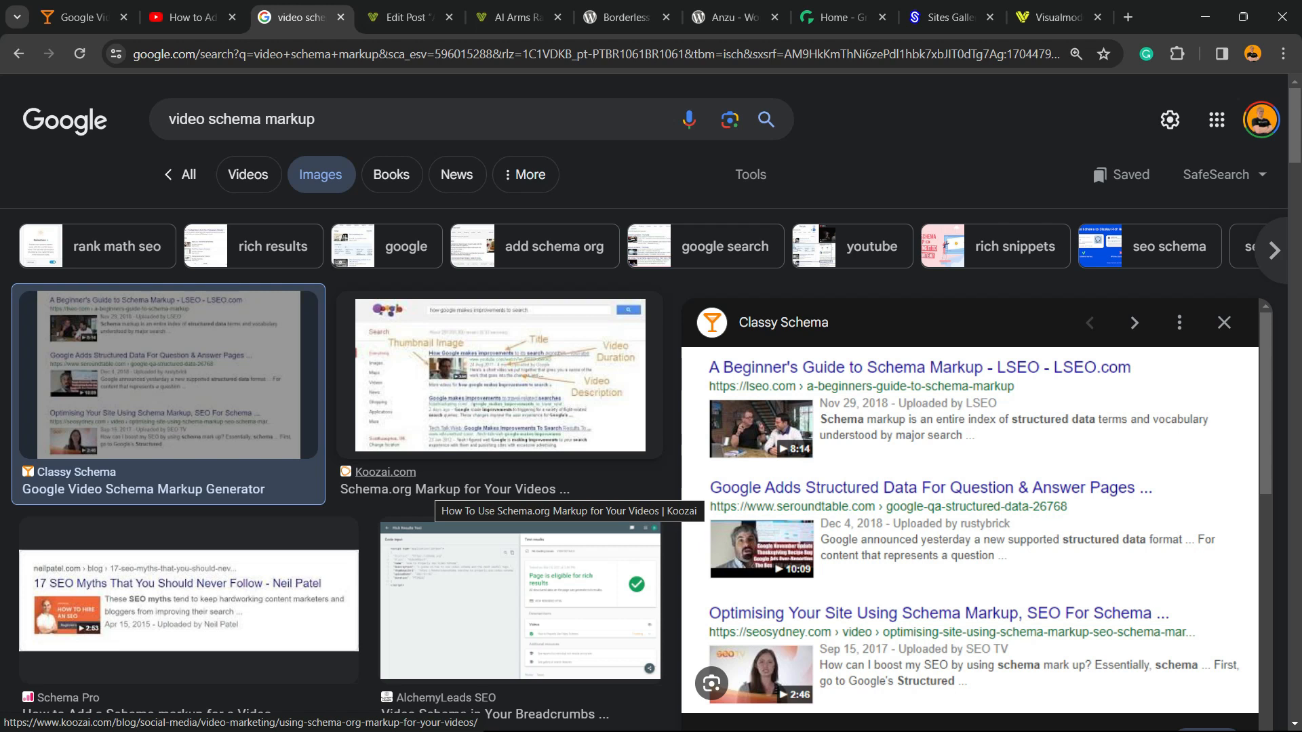
- Visit the live AI Arms Race post, the Borderless plugin and Anzu theme pages, ending on Growwwth's directory
click(520, 17)
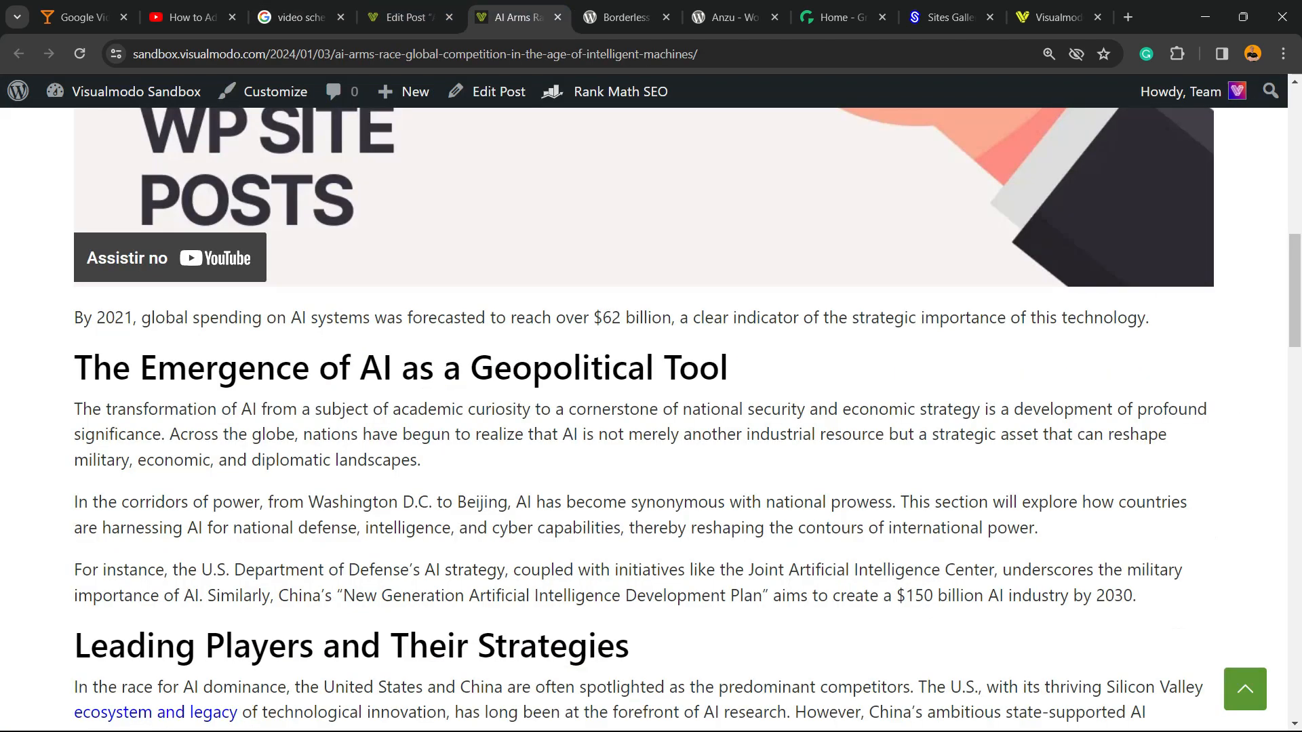
click(621, 17)
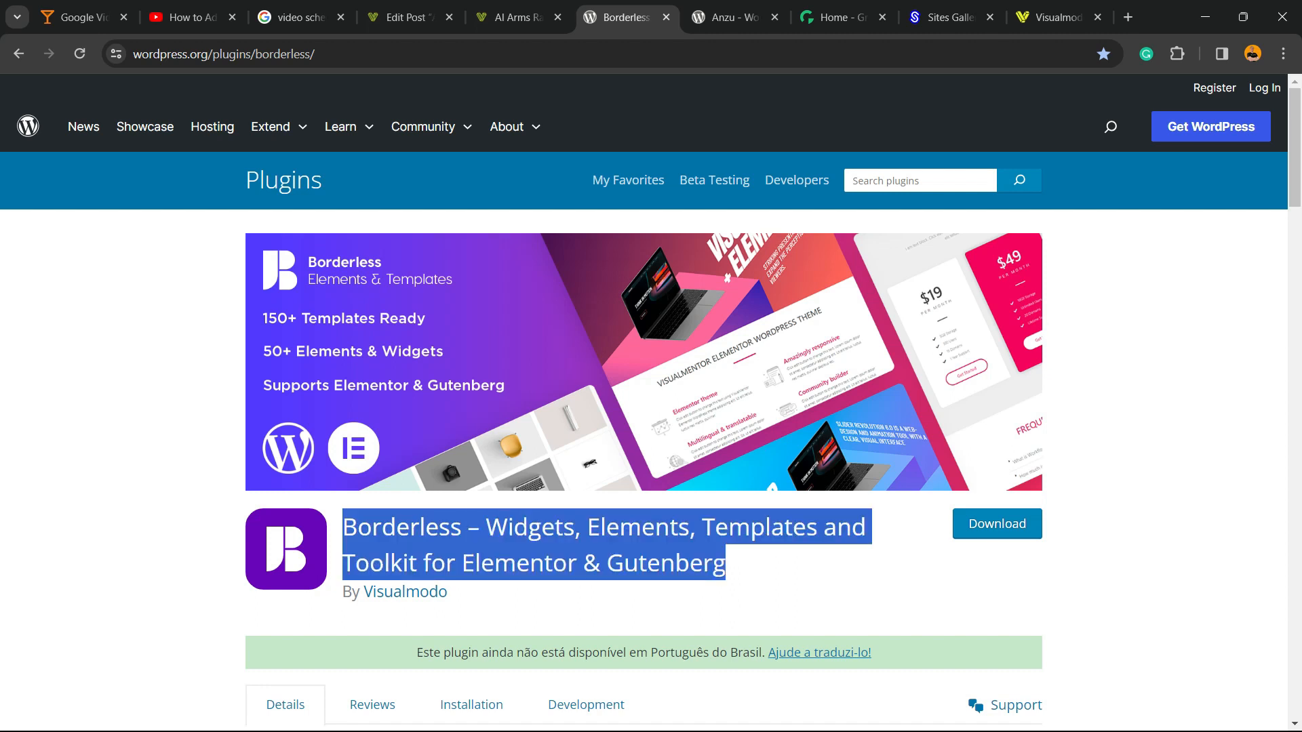
click(733, 18)
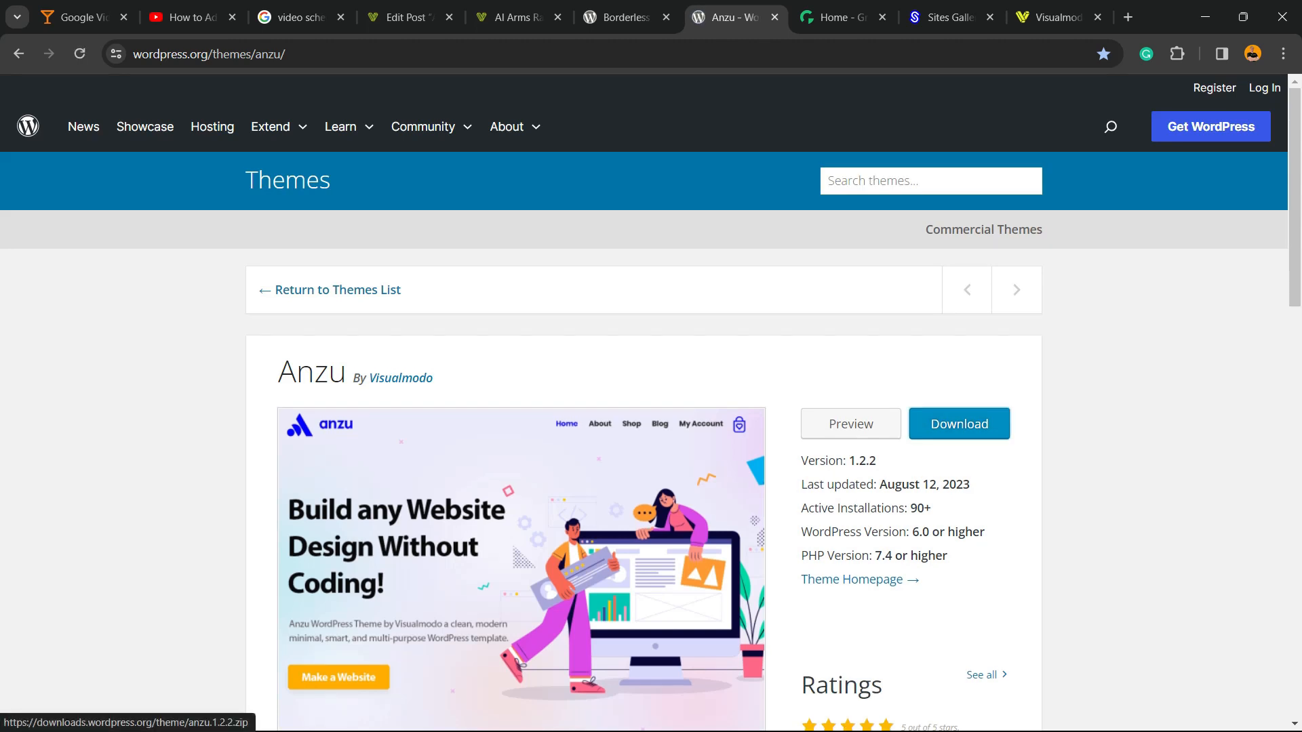
click(840, 18)
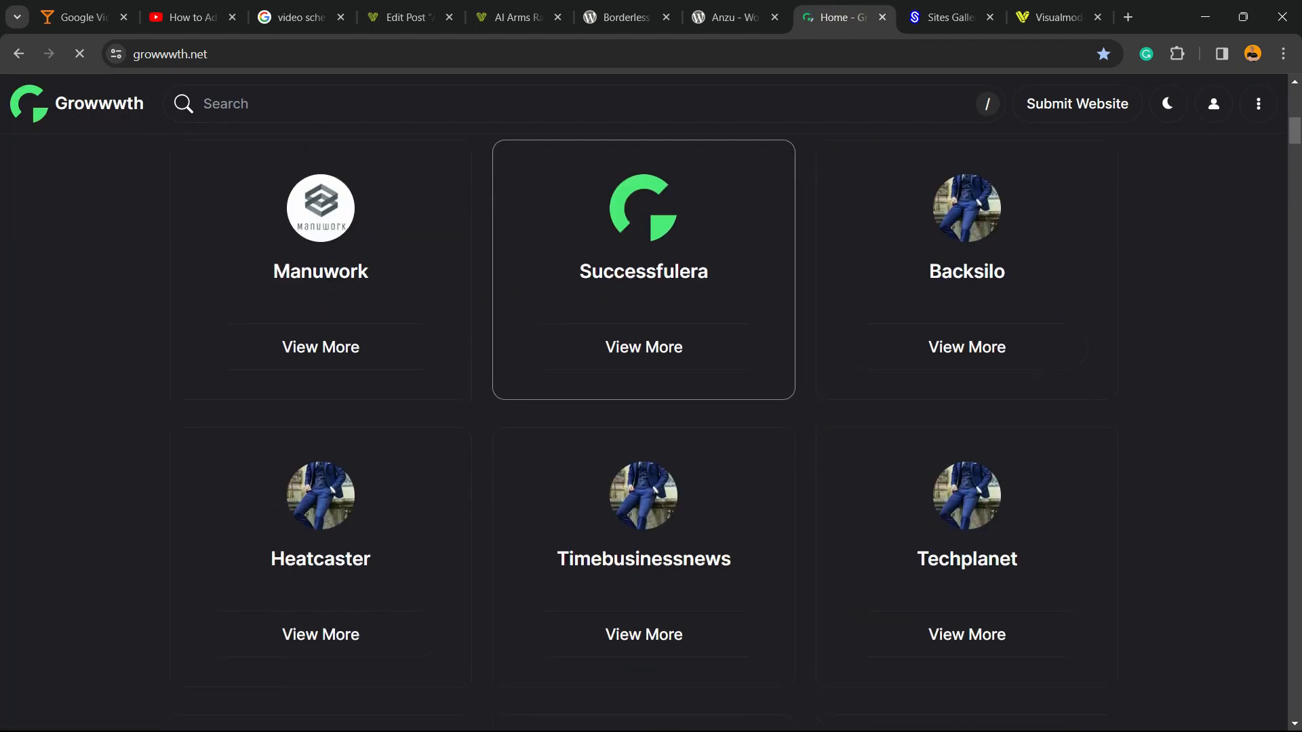
- Browse the Sites Gallery showcase briefly, then move to the Visualmodo homepage
click(946, 17)
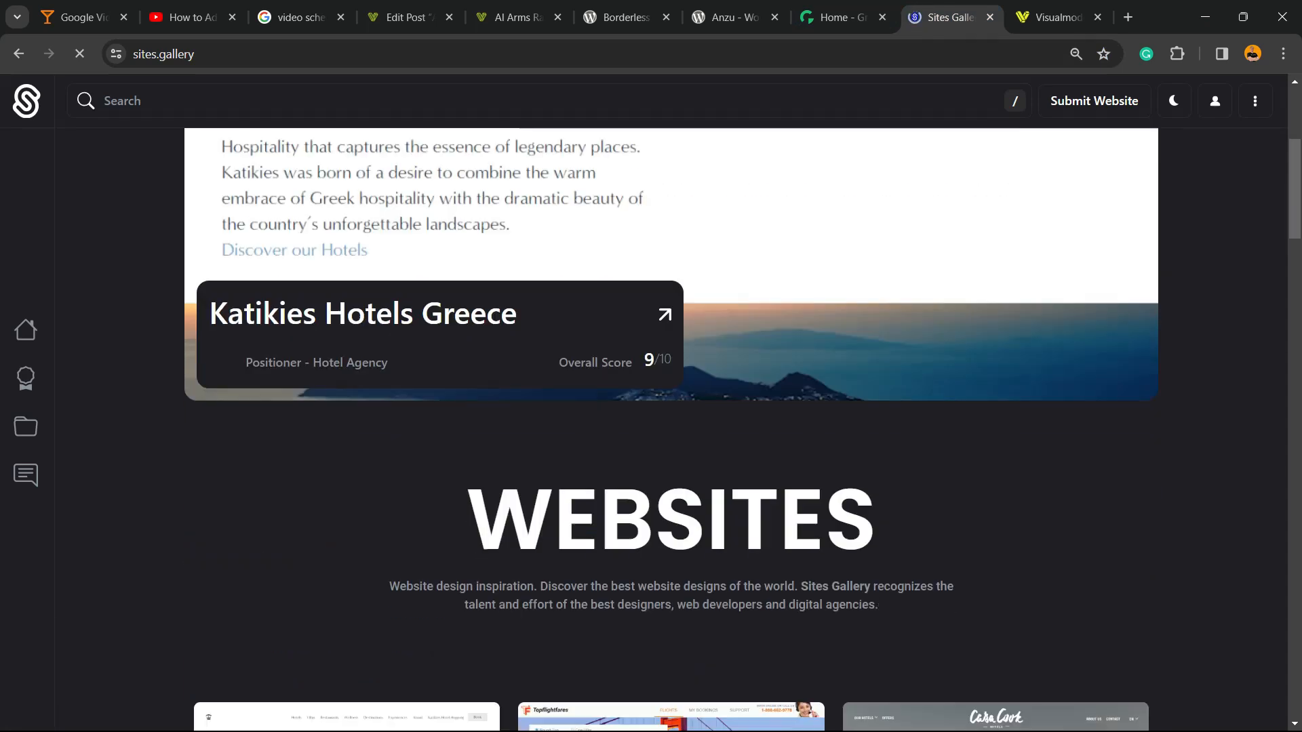
scroll(down, 3)
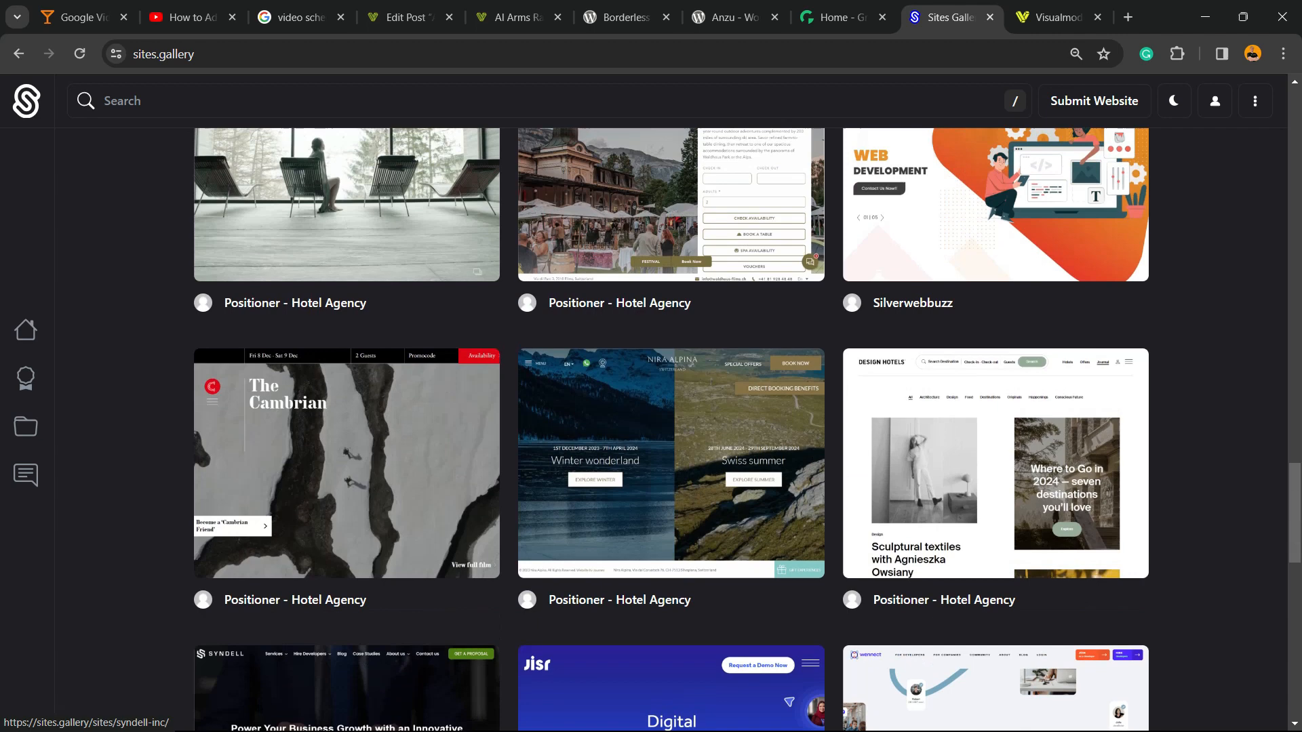
scroll(up, 3)
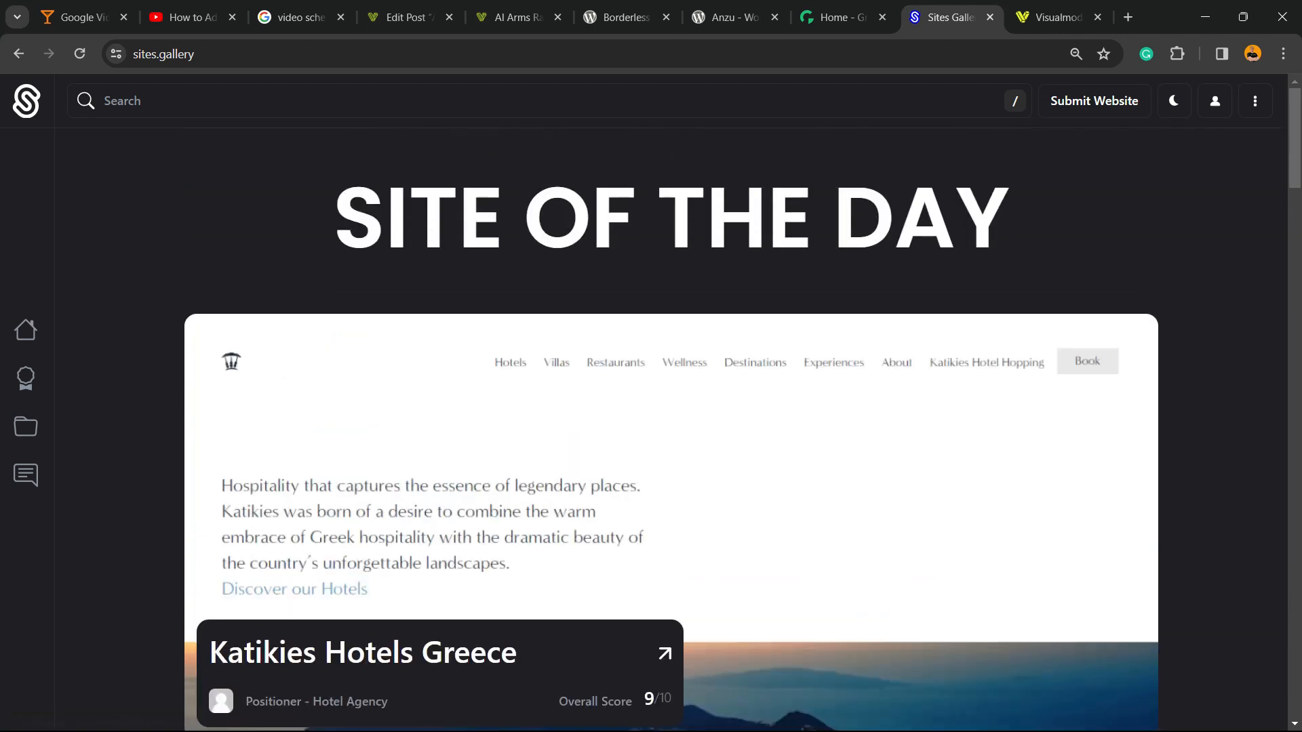
click(1055, 18)
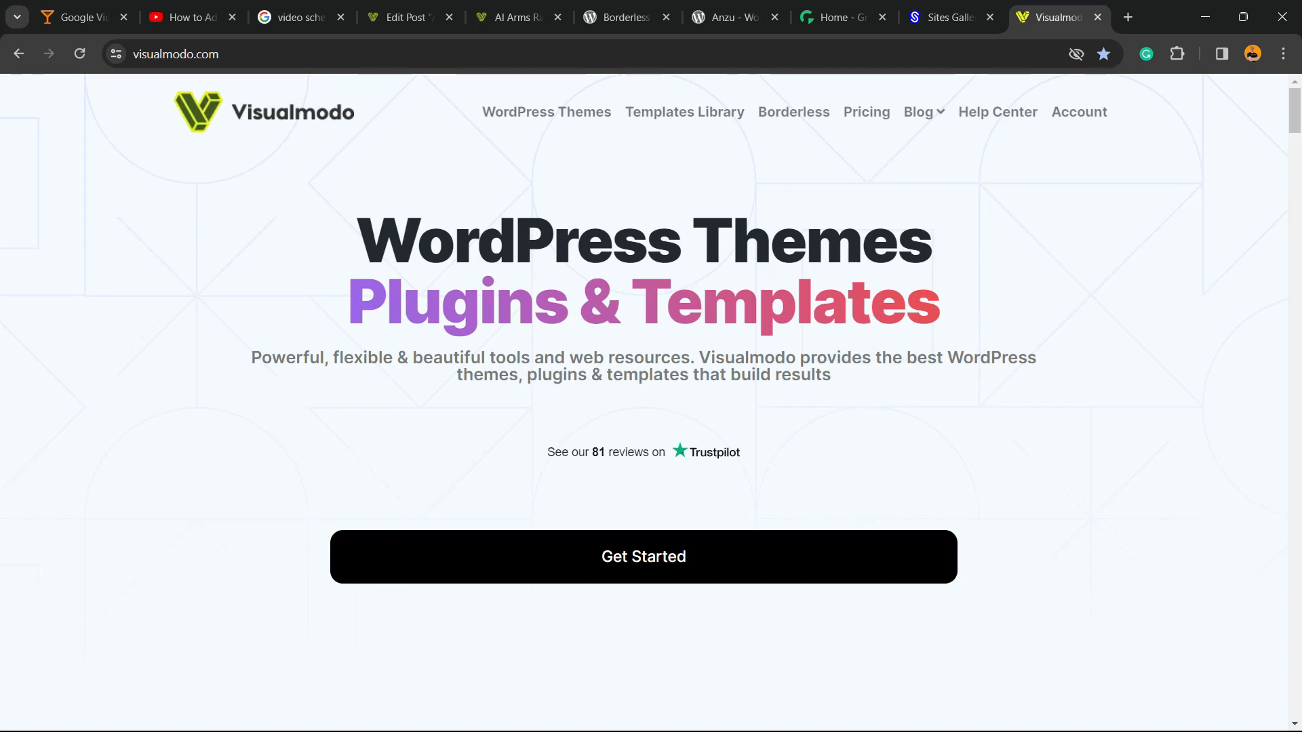
- Browse Visualmodo's Templates Library grid of templates such as Pizzeria, Dental, Spa and Conference
click(683, 111)
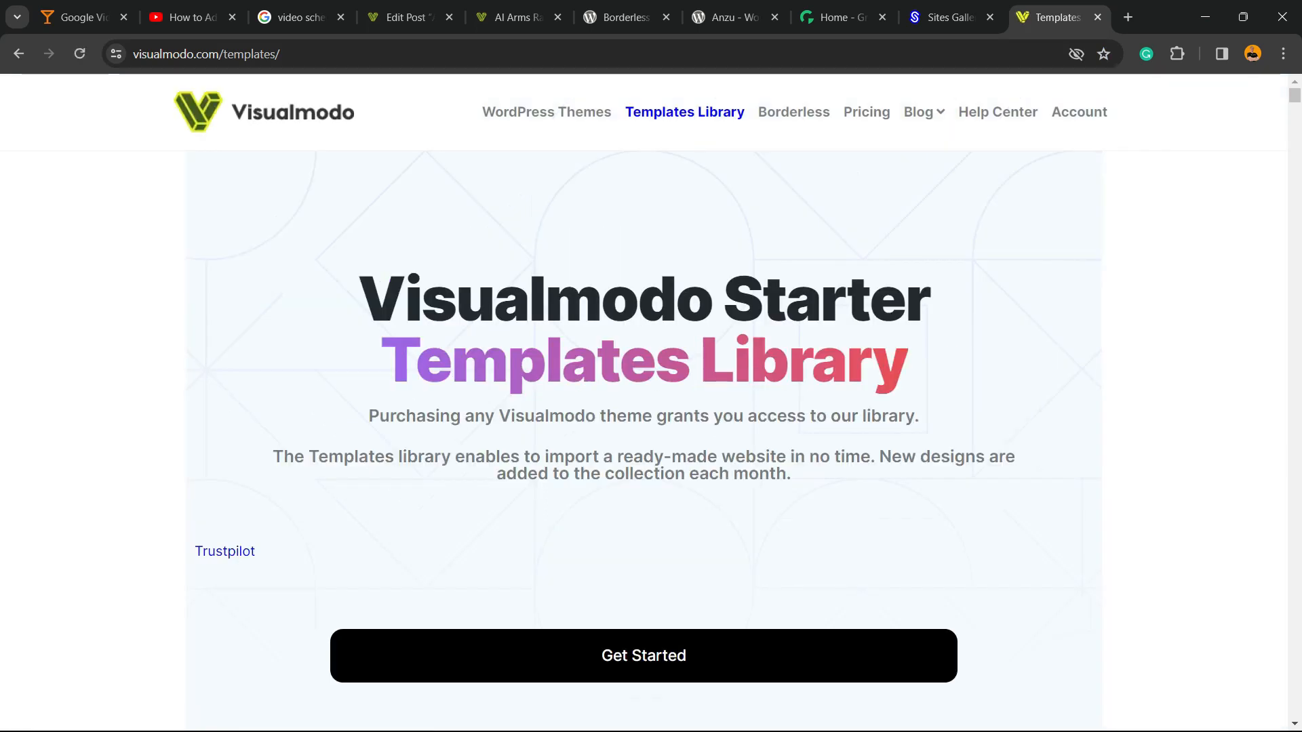
scroll(down, 3)
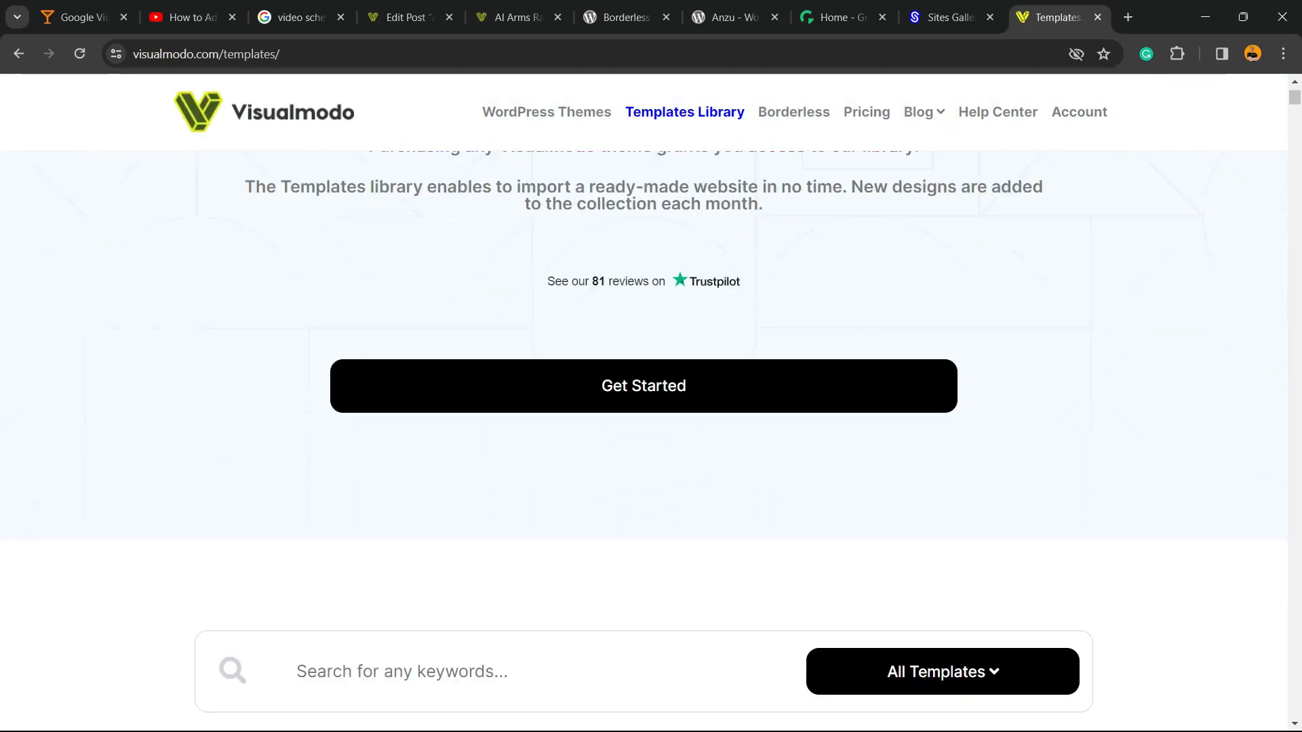
scroll(down, 3)
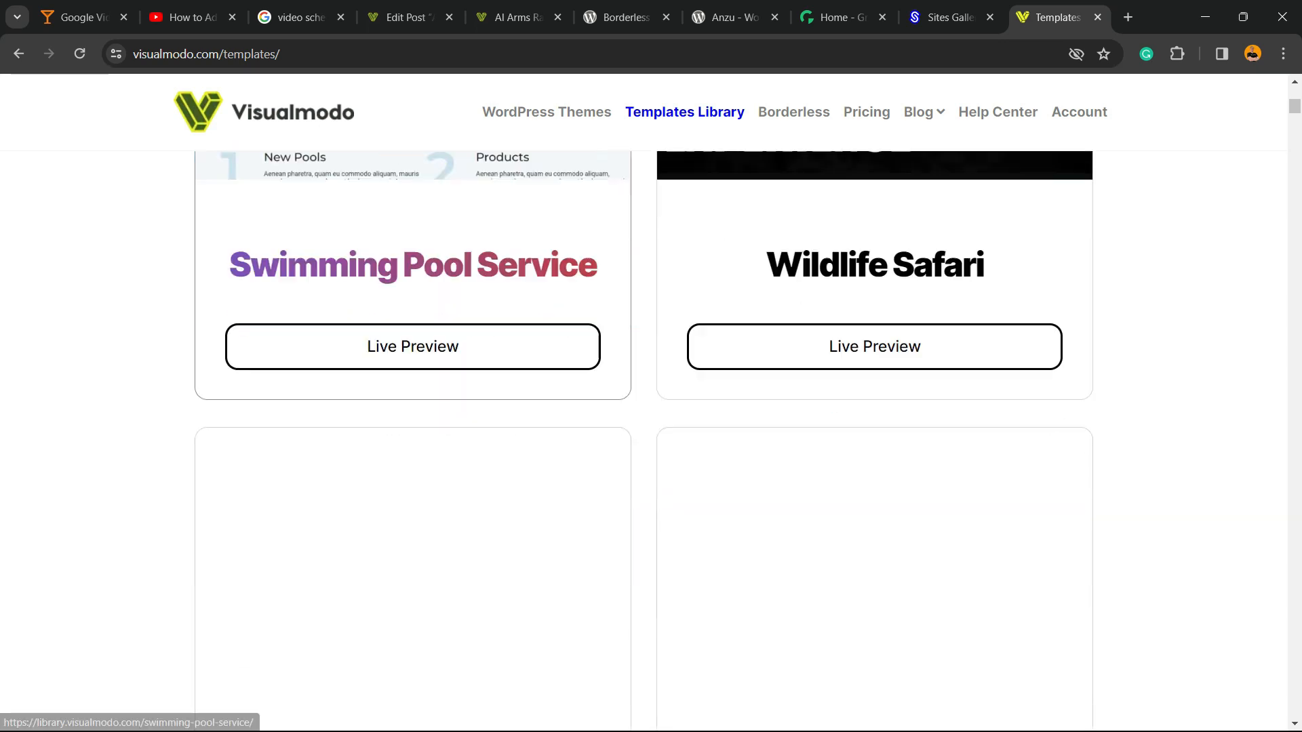
scroll(down, 3)
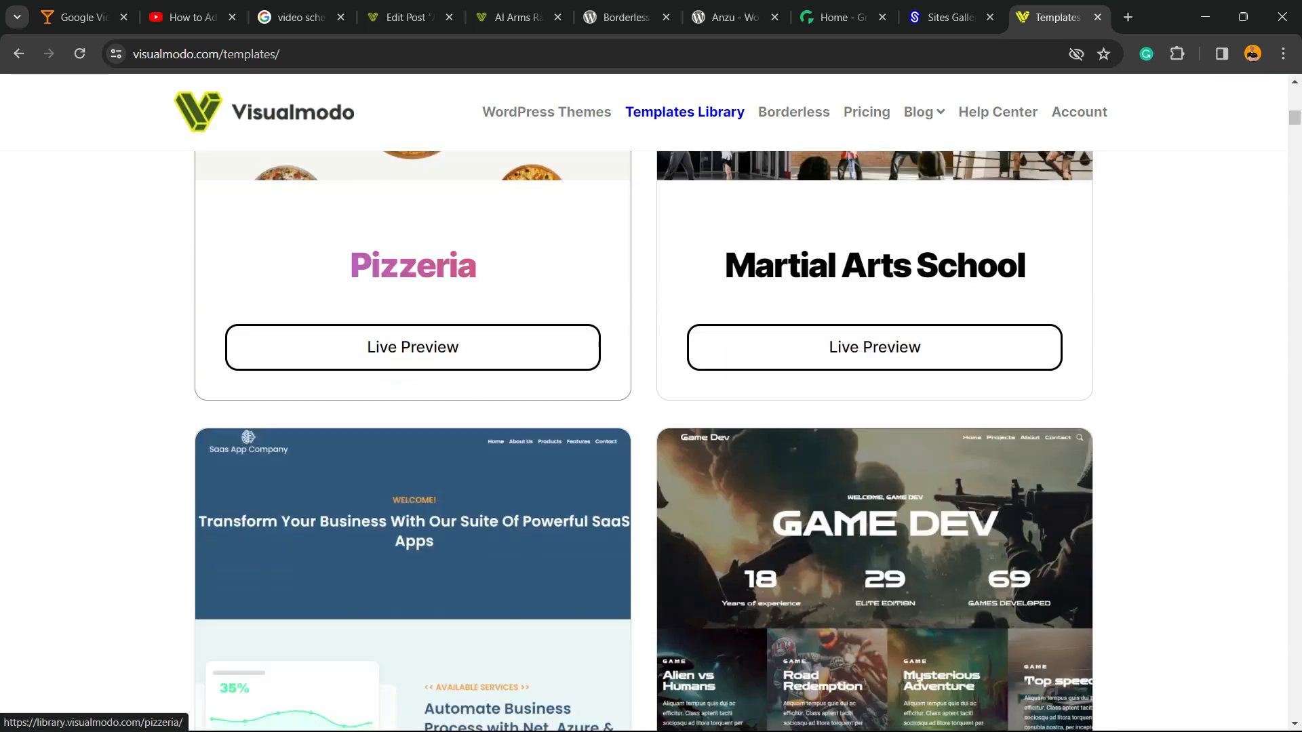
scroll(down, 3)
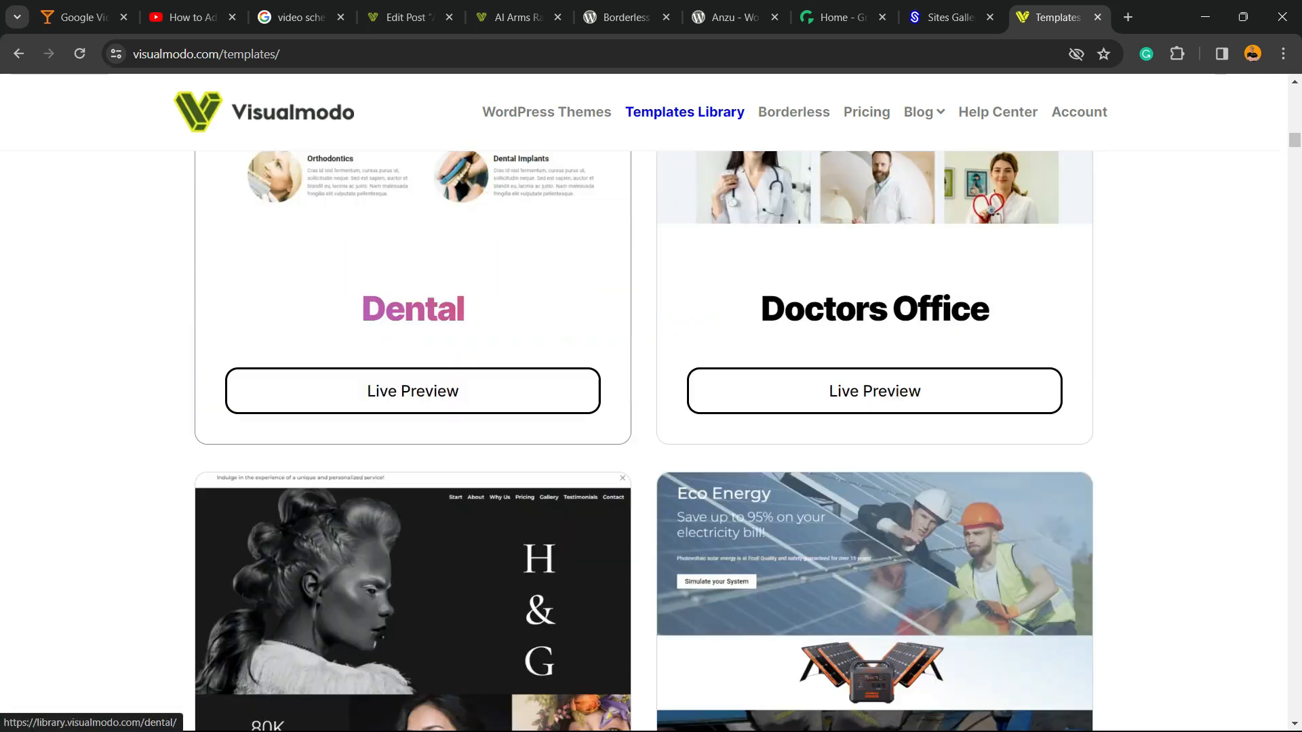
scroll(down, 3)
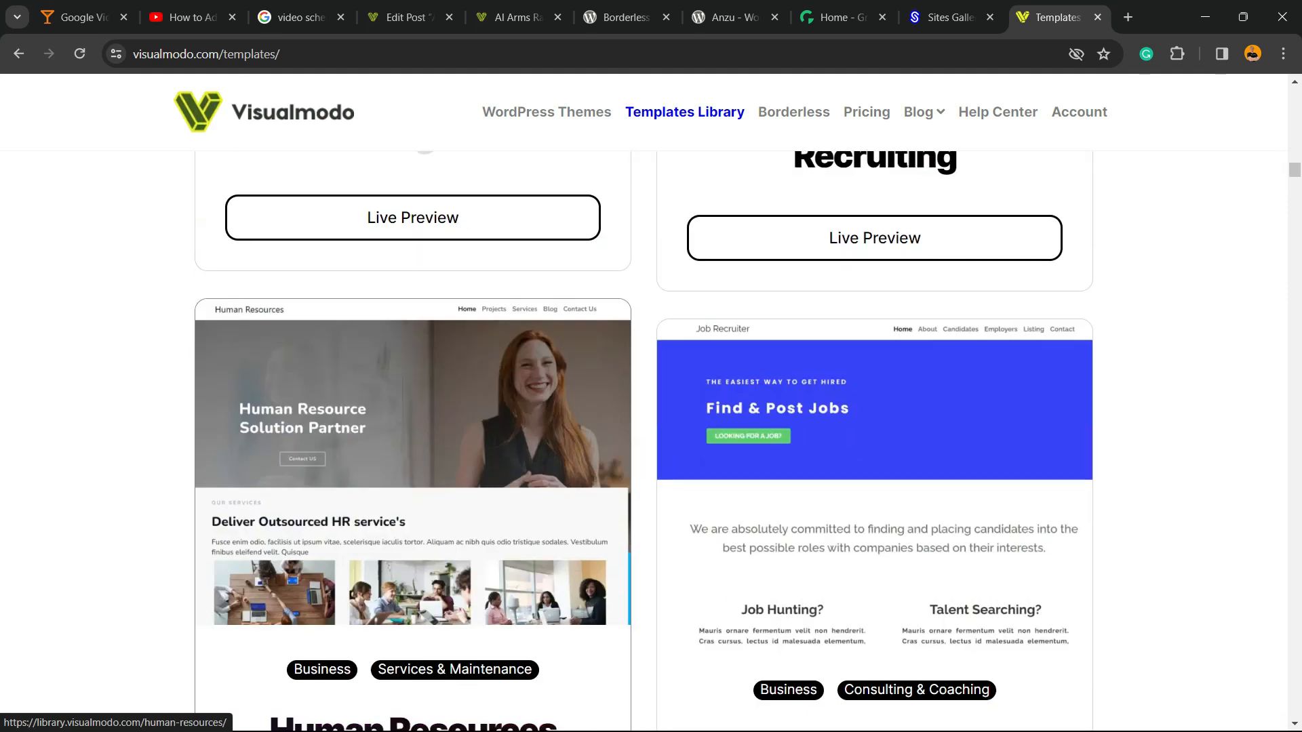
scroll(down, 3)
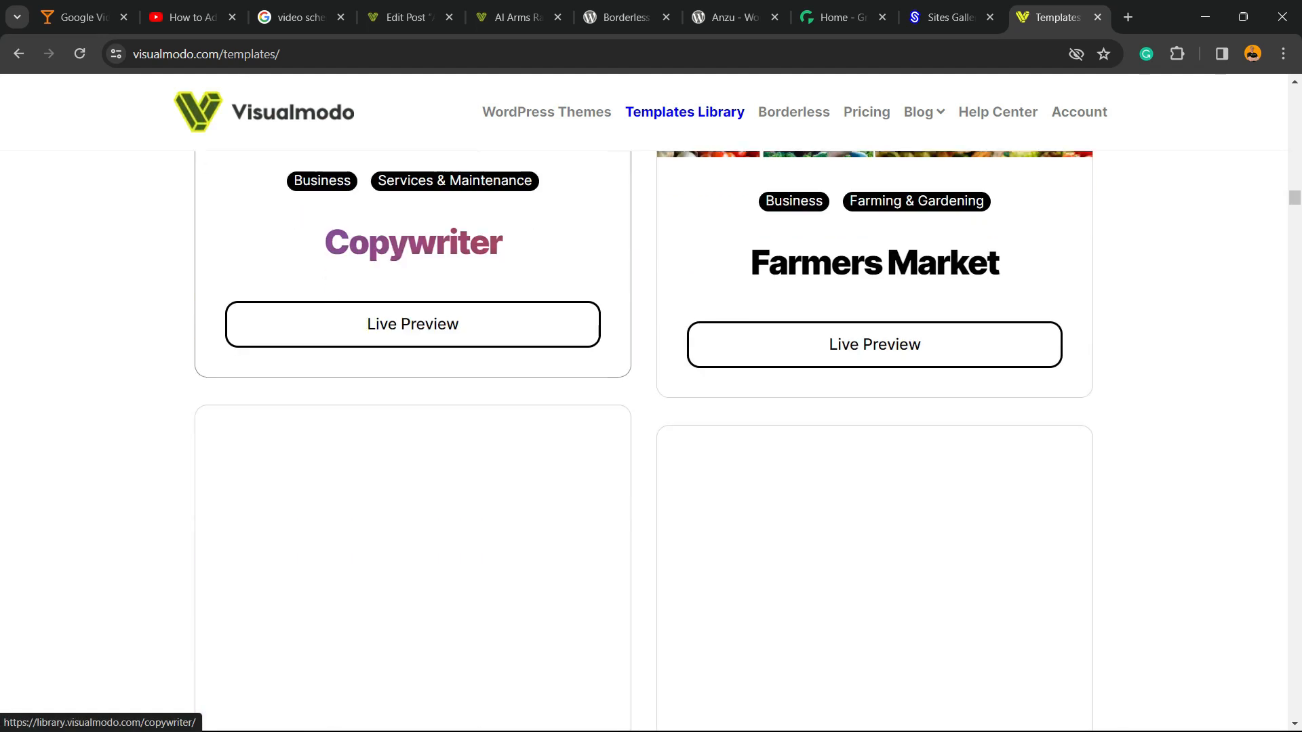
scroll(down, 3)
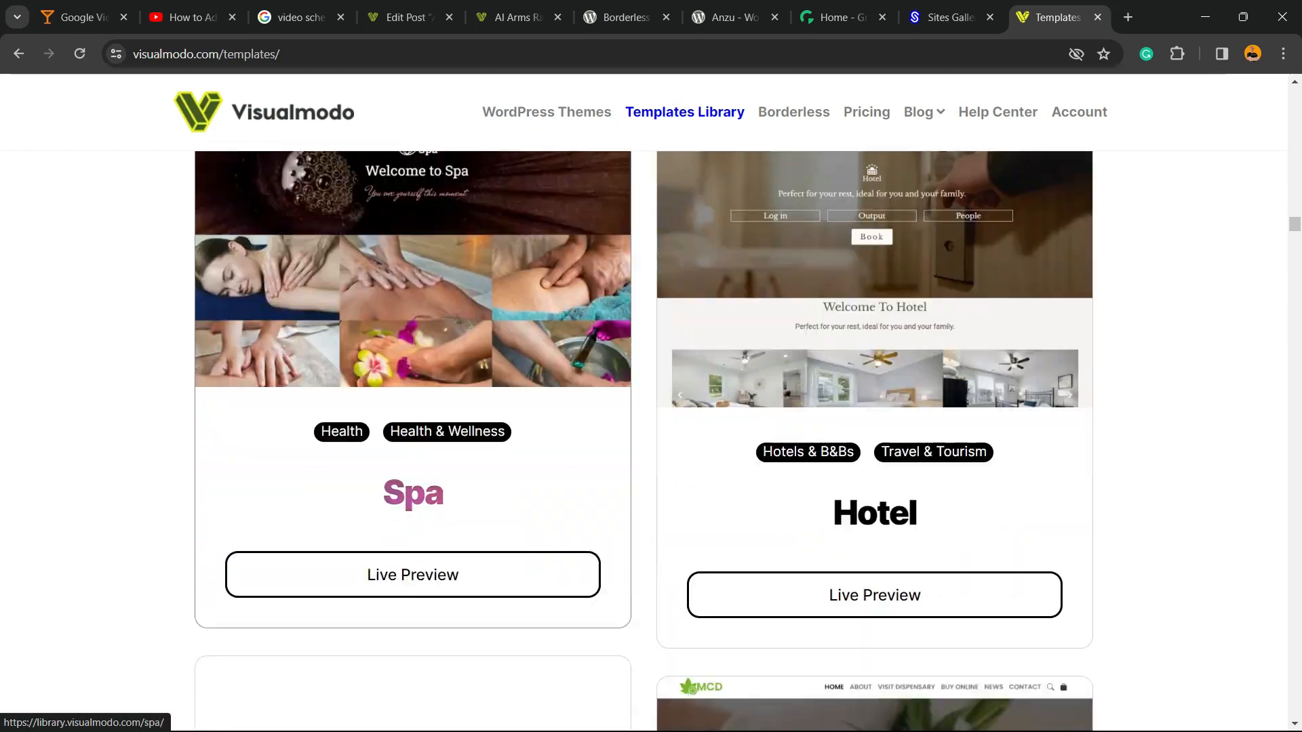
scroll(down, 3)
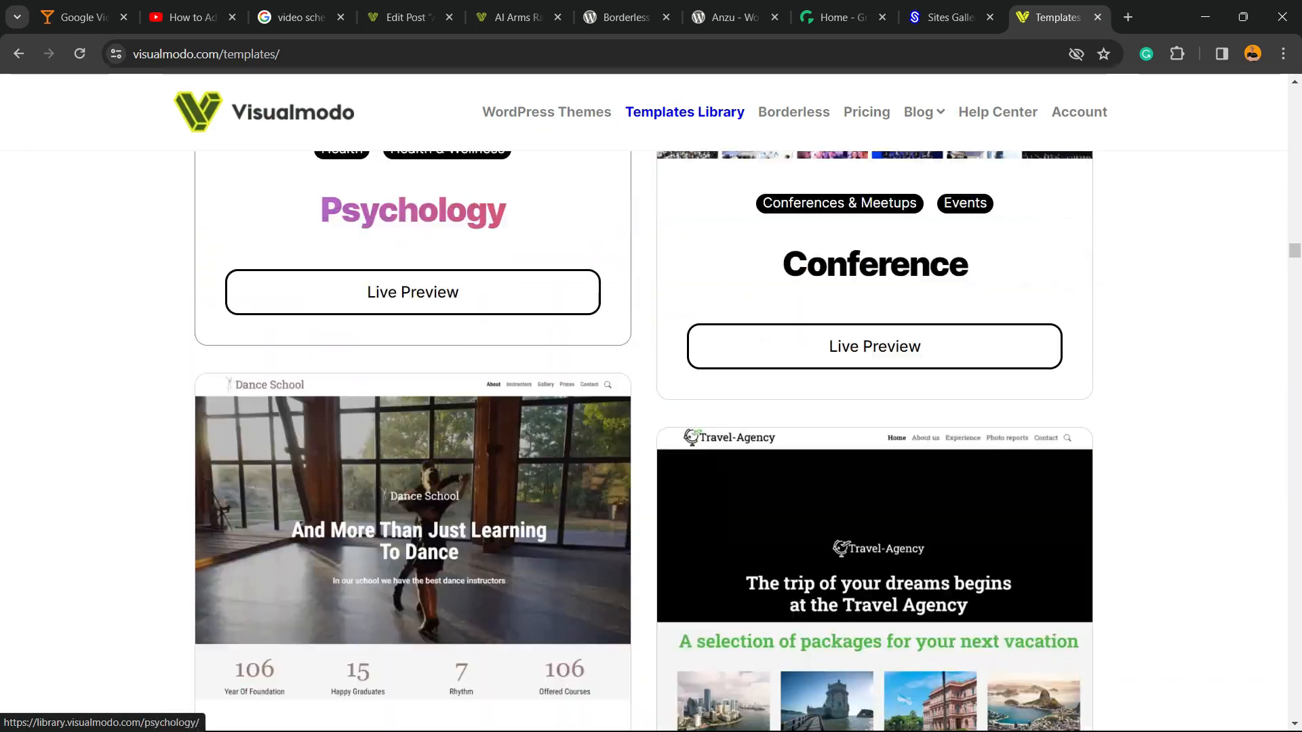